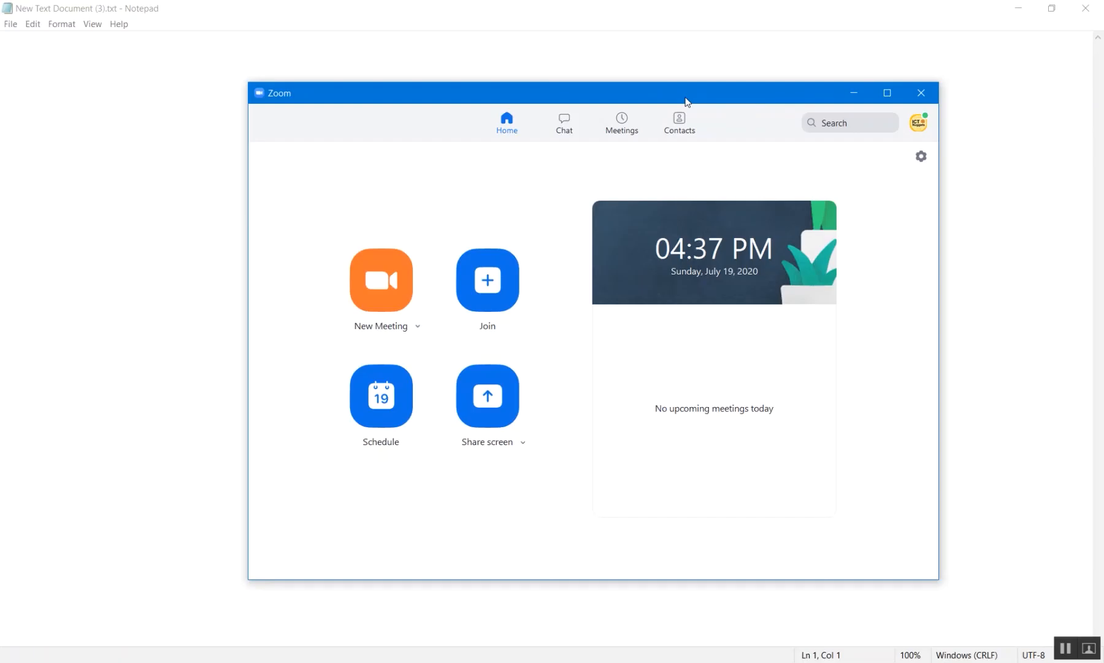
# Step: Move the Zoom home window slightly up and to the left on the desktop
pyautogui.moveTo(687, 93); pyautogui.dragTo(647, 78)
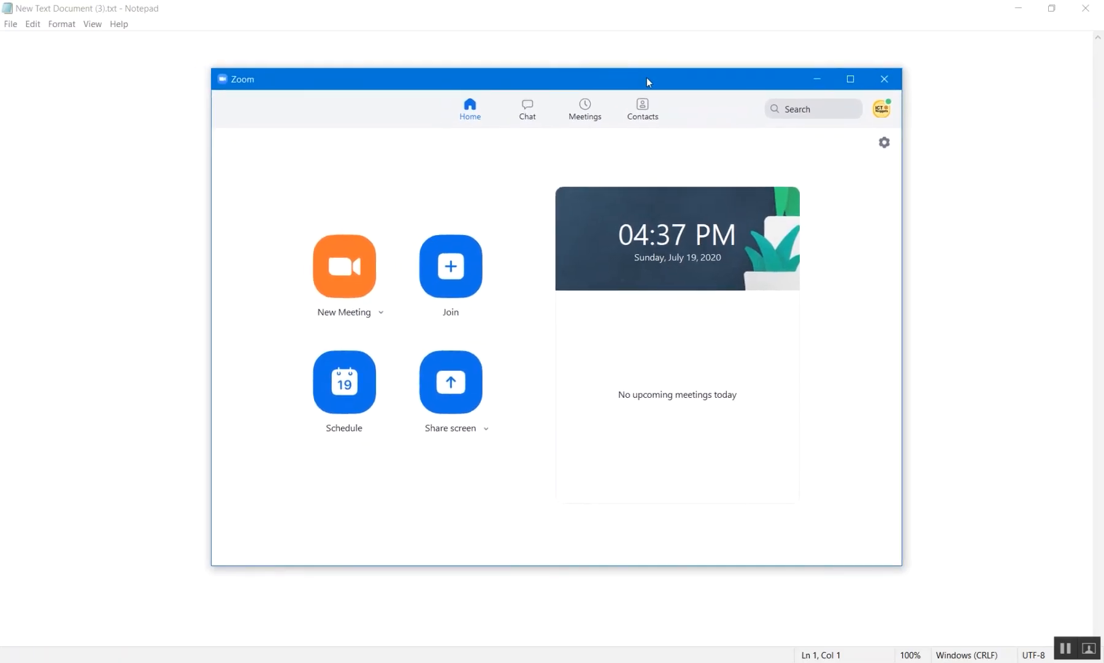
pyautogui.moveTo(264, 355)
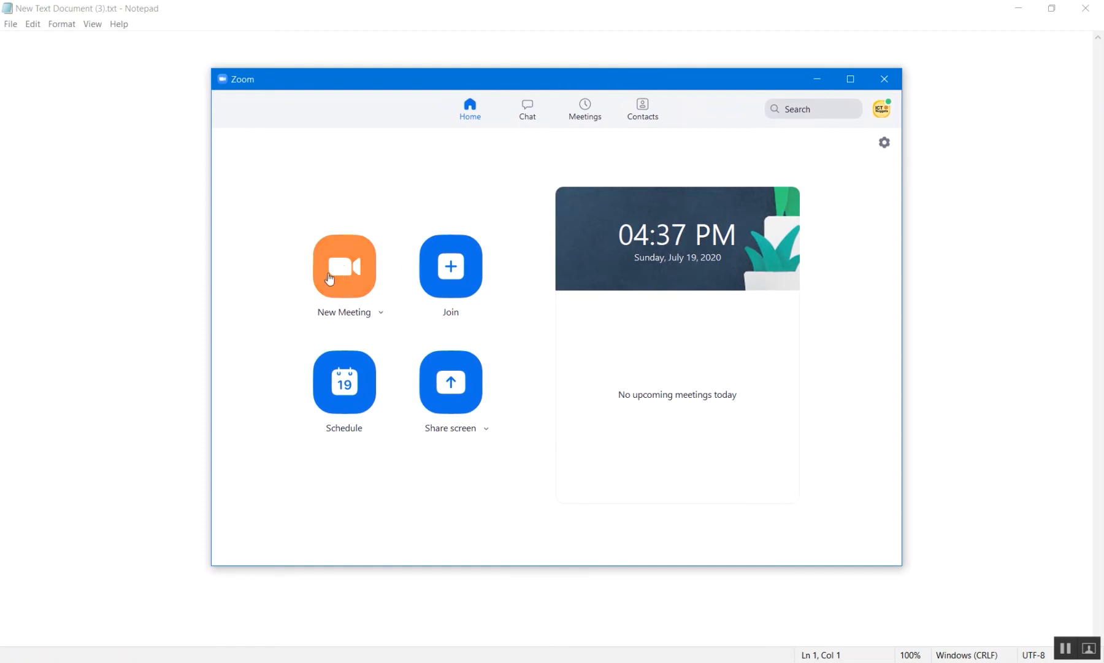
pyautogui.moveTo(450, 269)
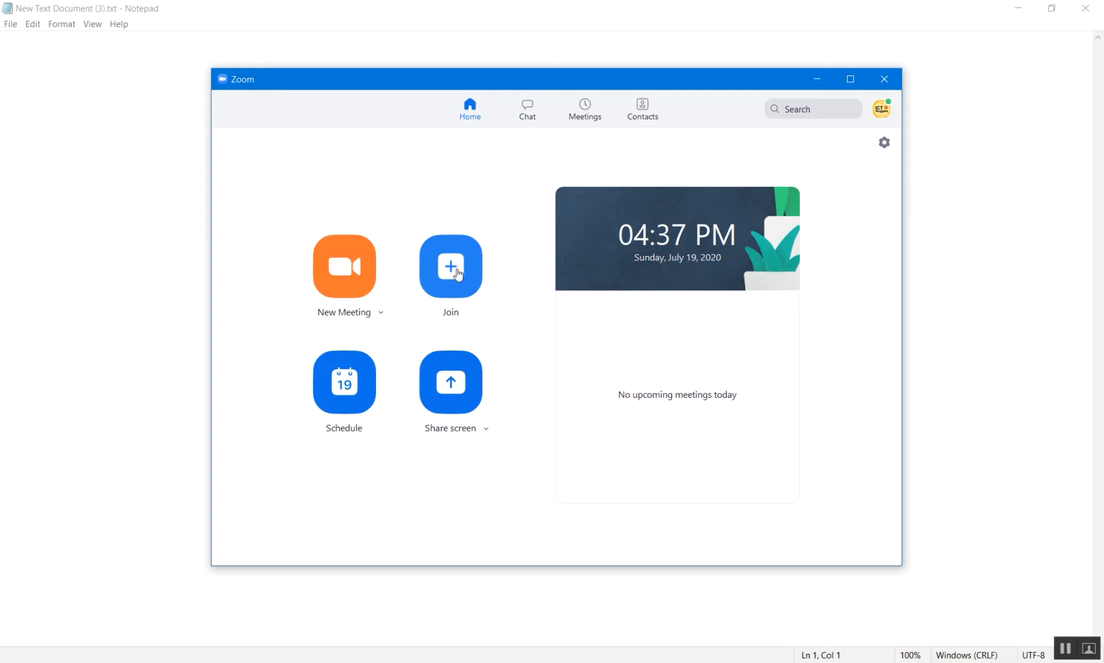
pyautogui.moveTo(253, 225)
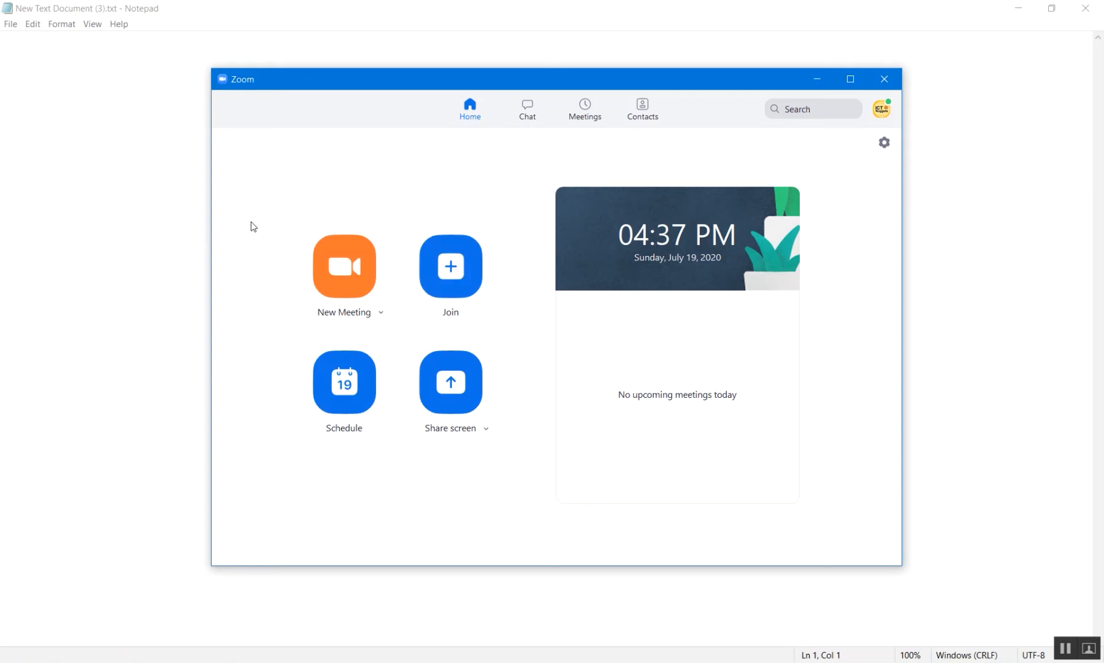
pyautogui.moveTo(352, 277)
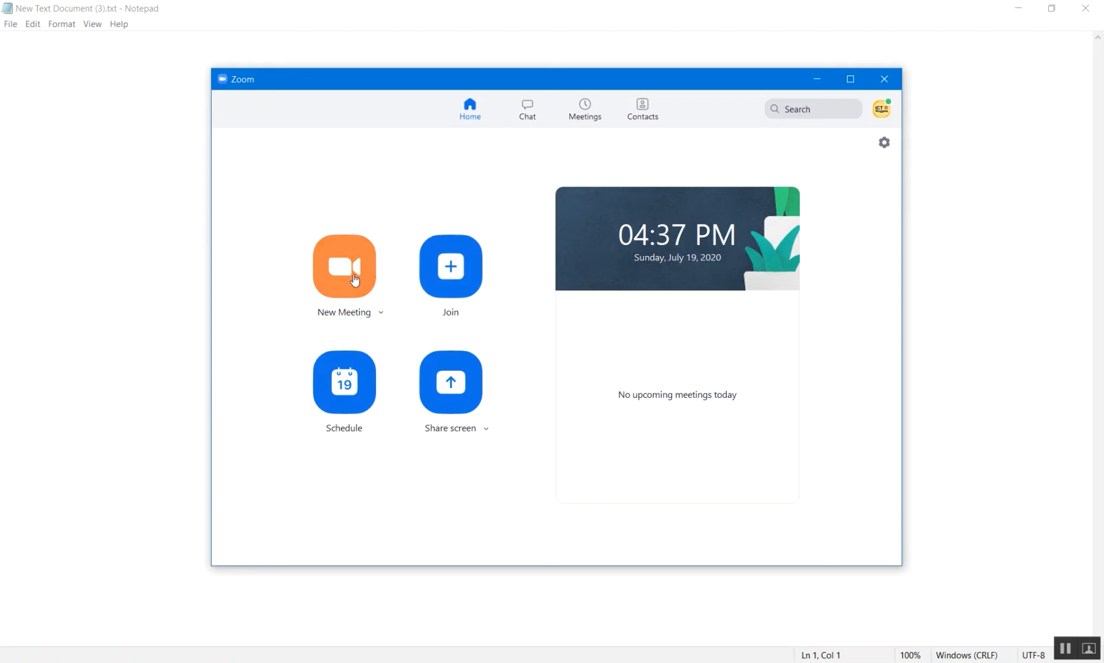
# Step: Start a new meeting, dismiss the audio dialog and show the participants panel listing only the host
pyautogui.click(343, 267)
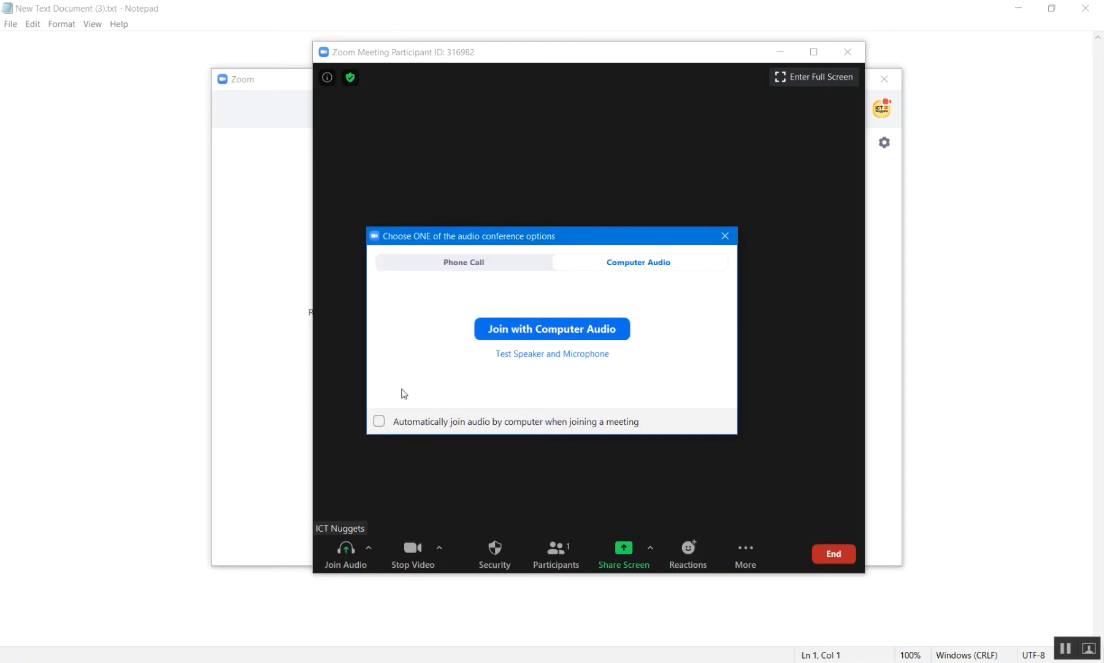
pyautogui.click(552, 328)
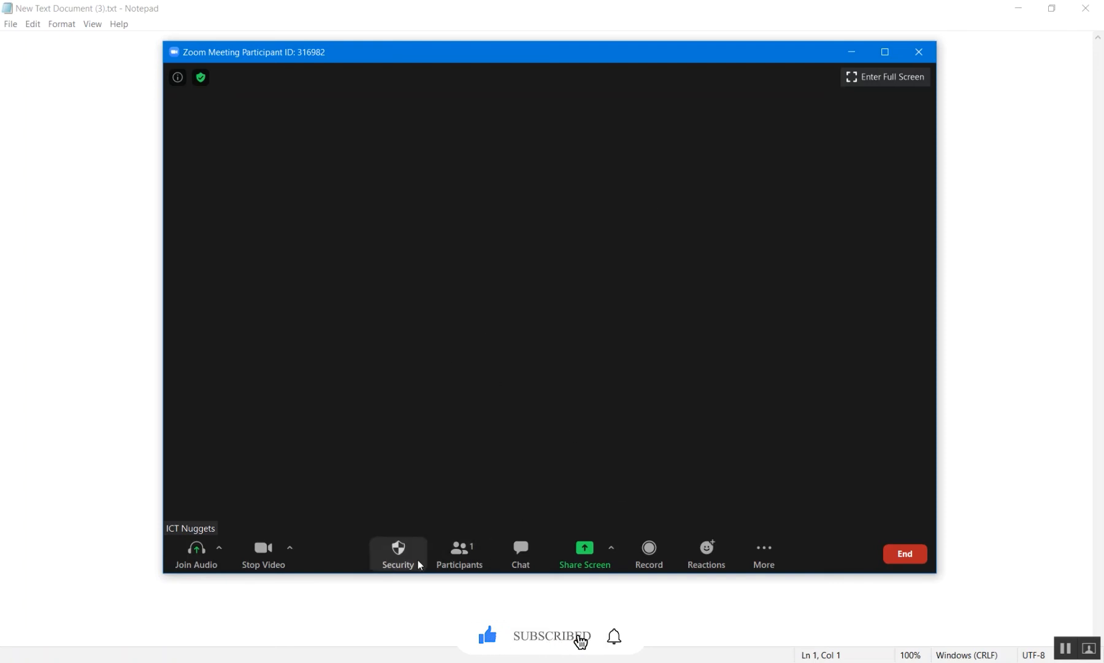
pyautogui.click(459, 554)
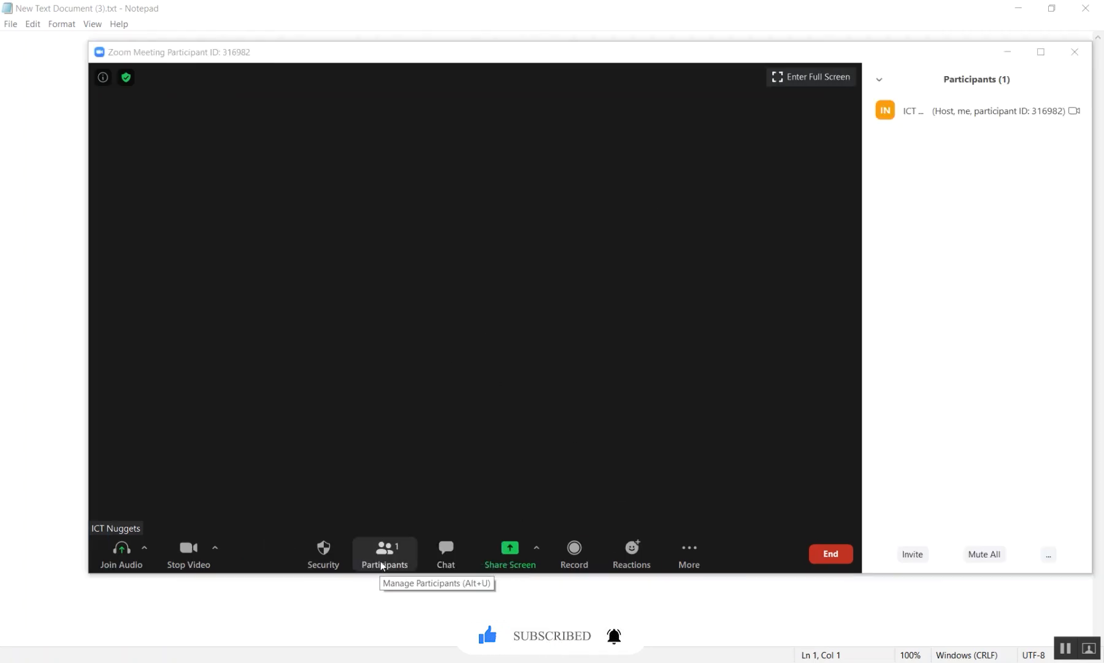
pyautogui.moveTo(595, 326)
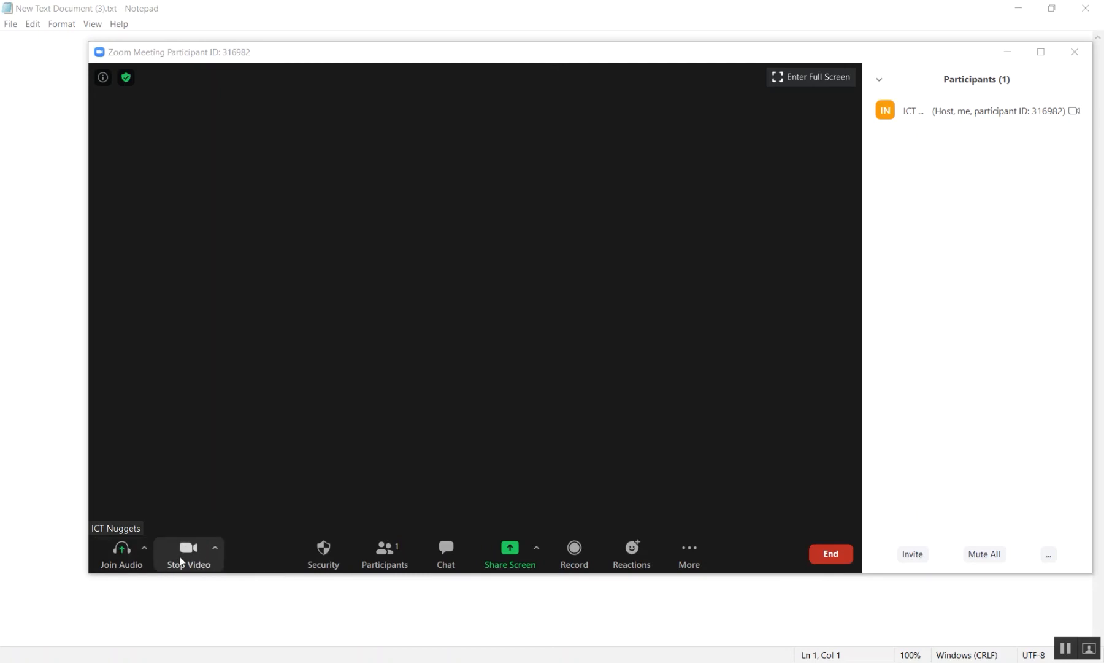
pyautogui.moveTo(193, 563)
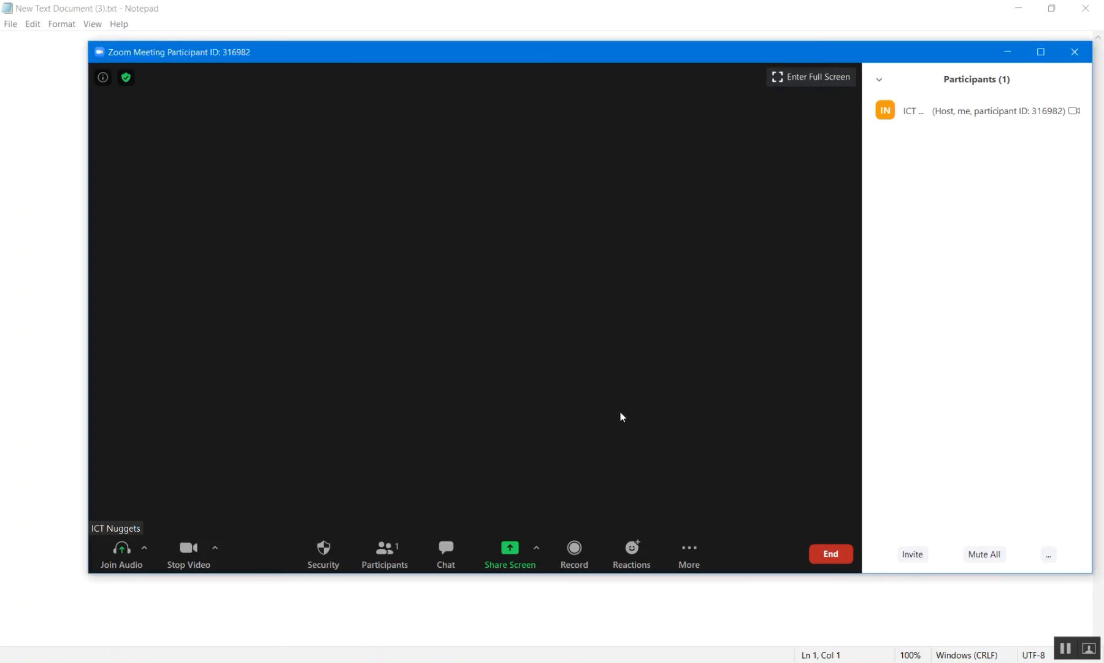
pyautogui.moveTo(681, 491)
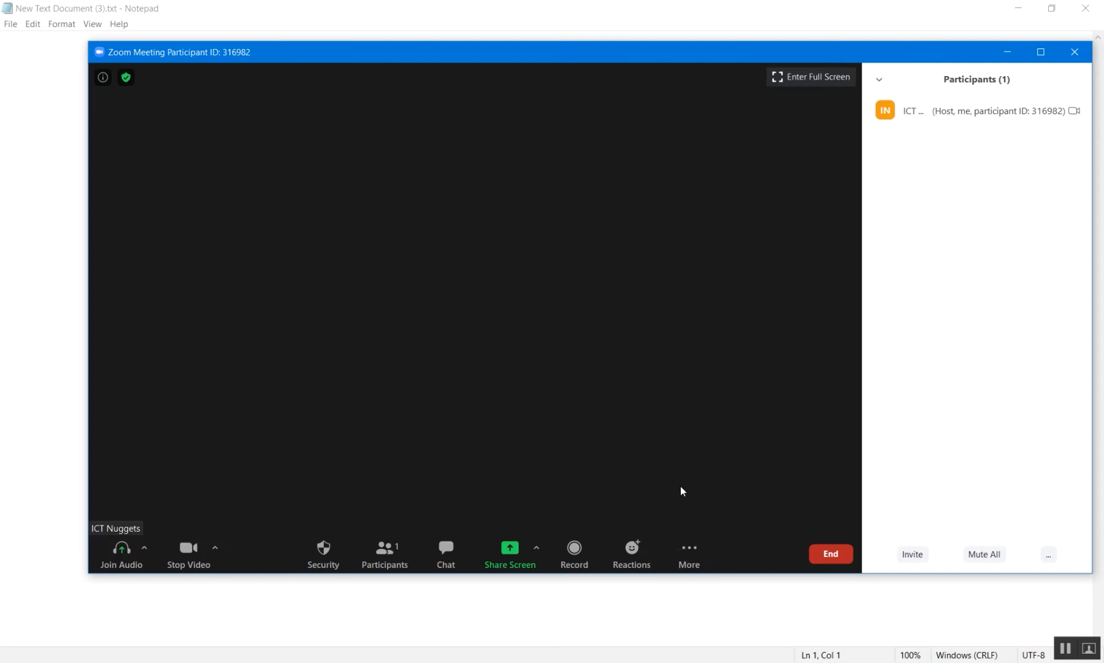
pyautogui.moveTo(689, 552)
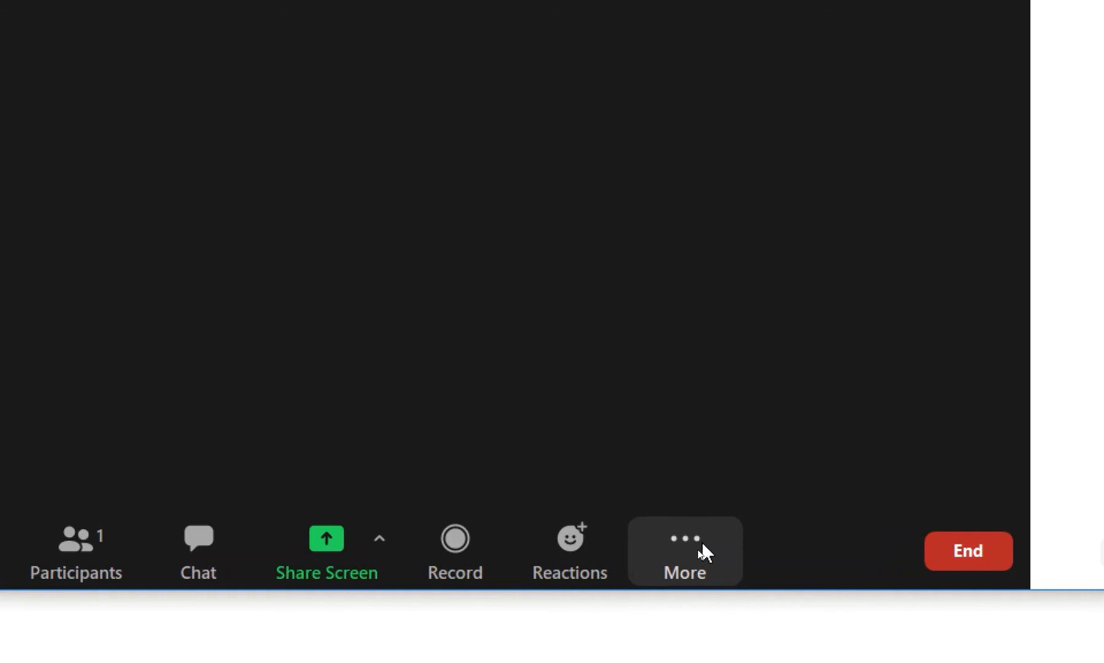
# Step: Reveal the More menu's live destinations: Facebook, Workplace, YouTube and Custom Live Streaming Service
pyautogui.click(684, 551)
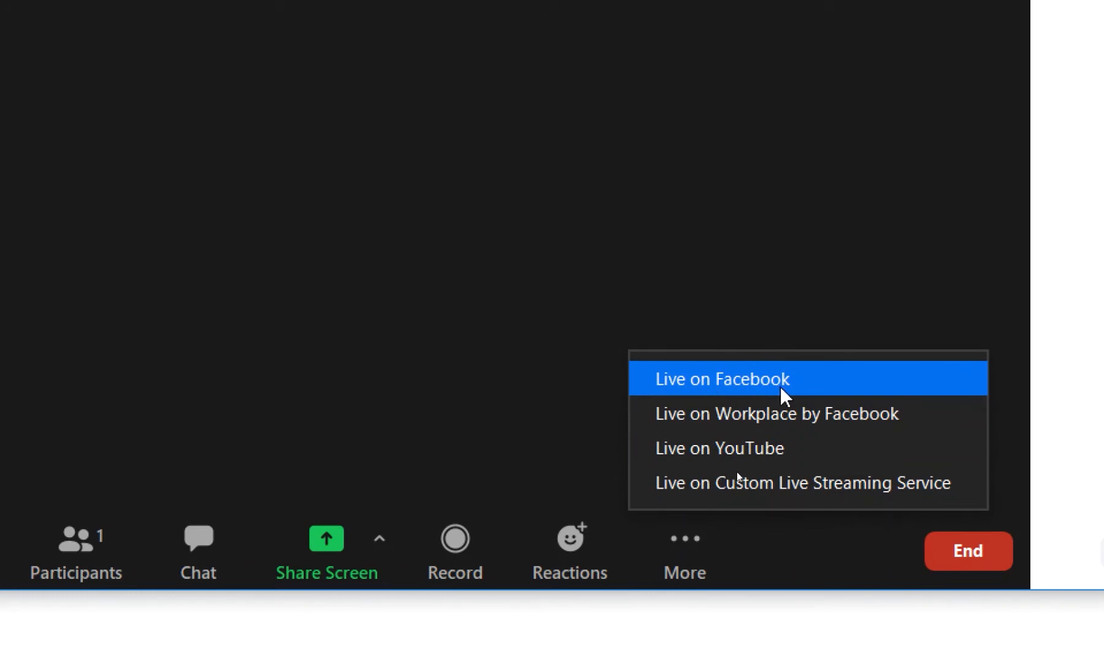
pyautogui.moveTo(803, 414)
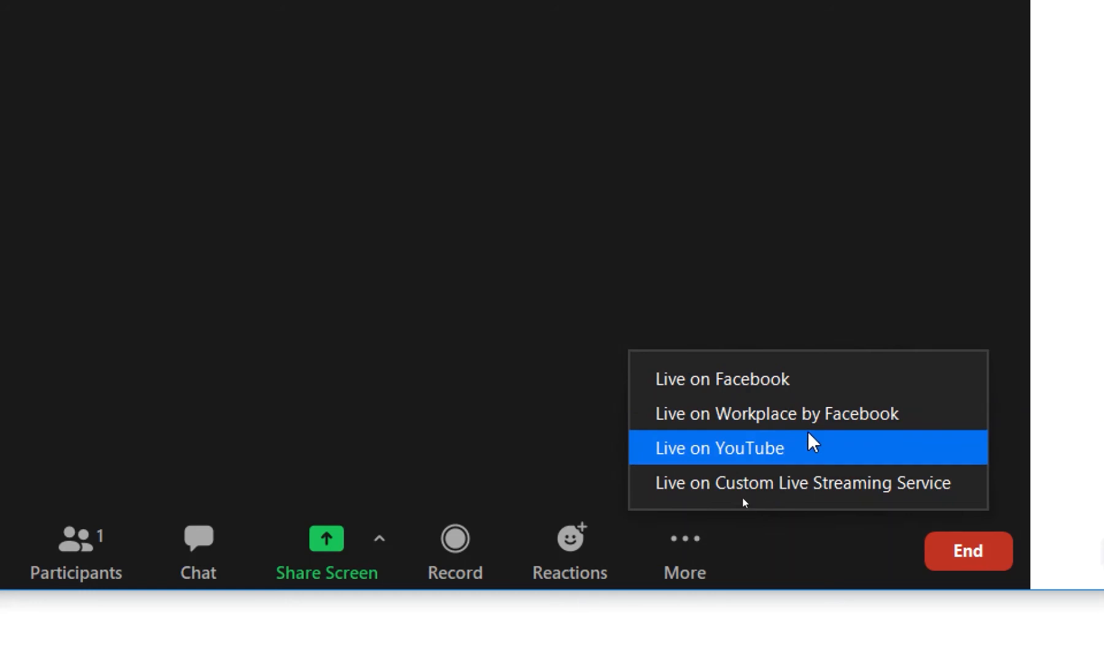
pyautogui.moveTo(702, 482)
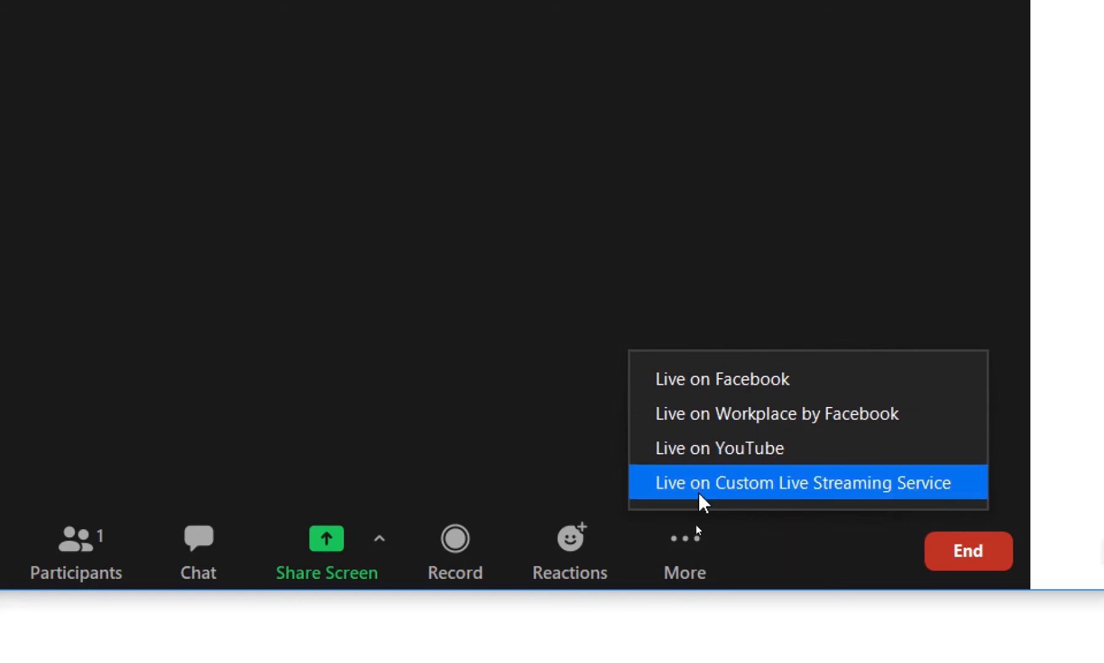
pyautogui.moveTo(927, 497)
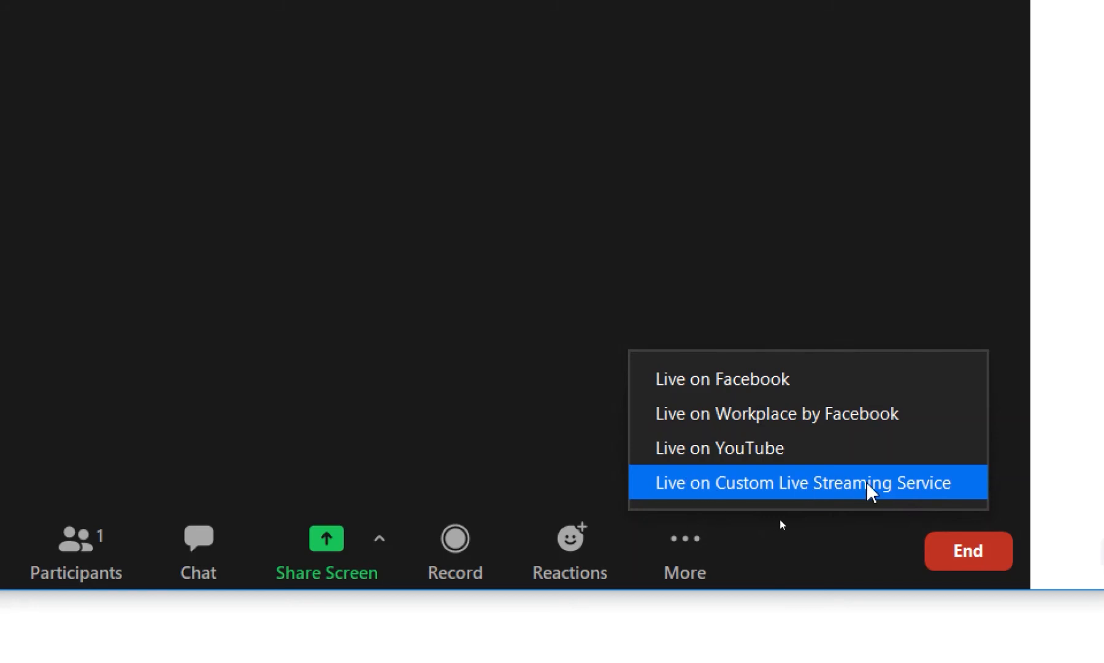
pyautogui.moveTo(830, 496)
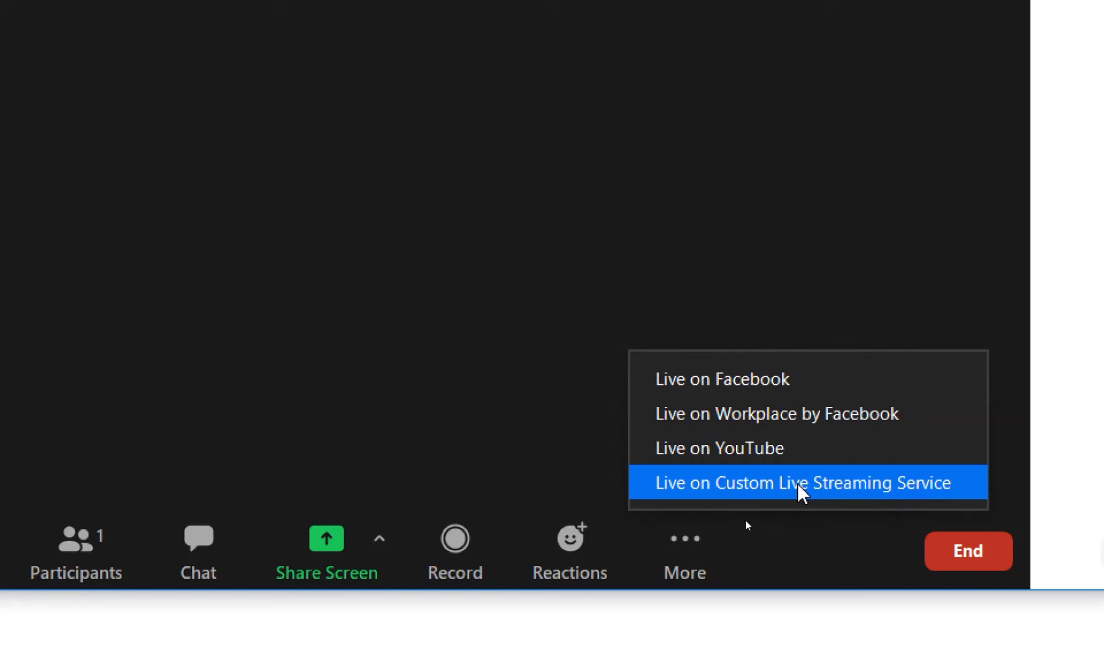
pyautogui.moveTo(844, 495)
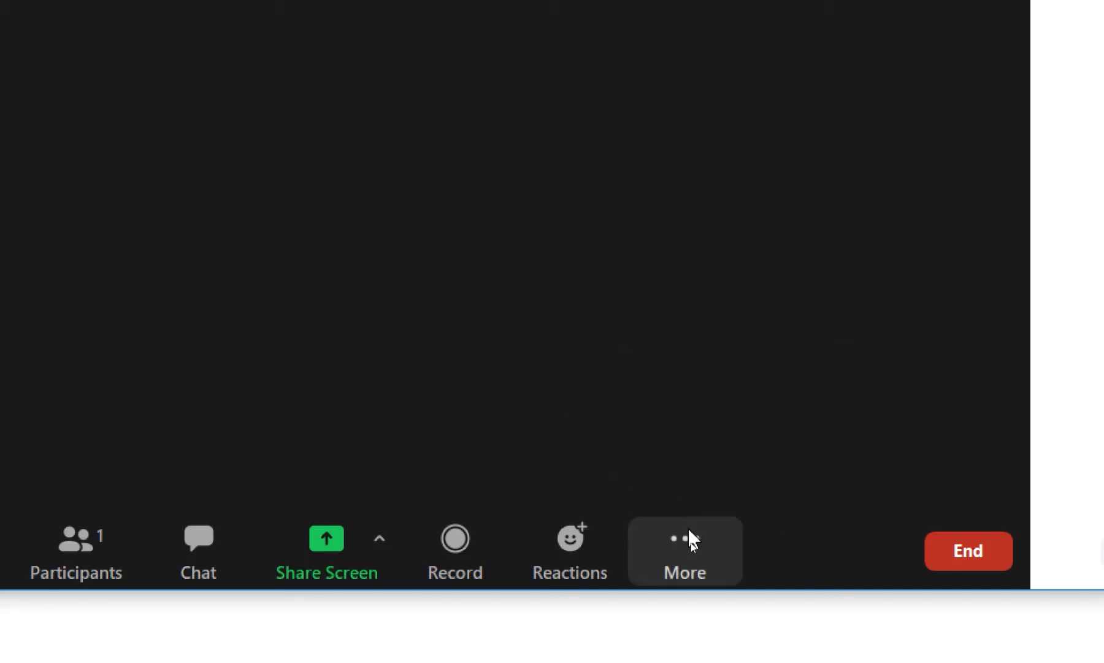
pyautogui.click(684, 551)
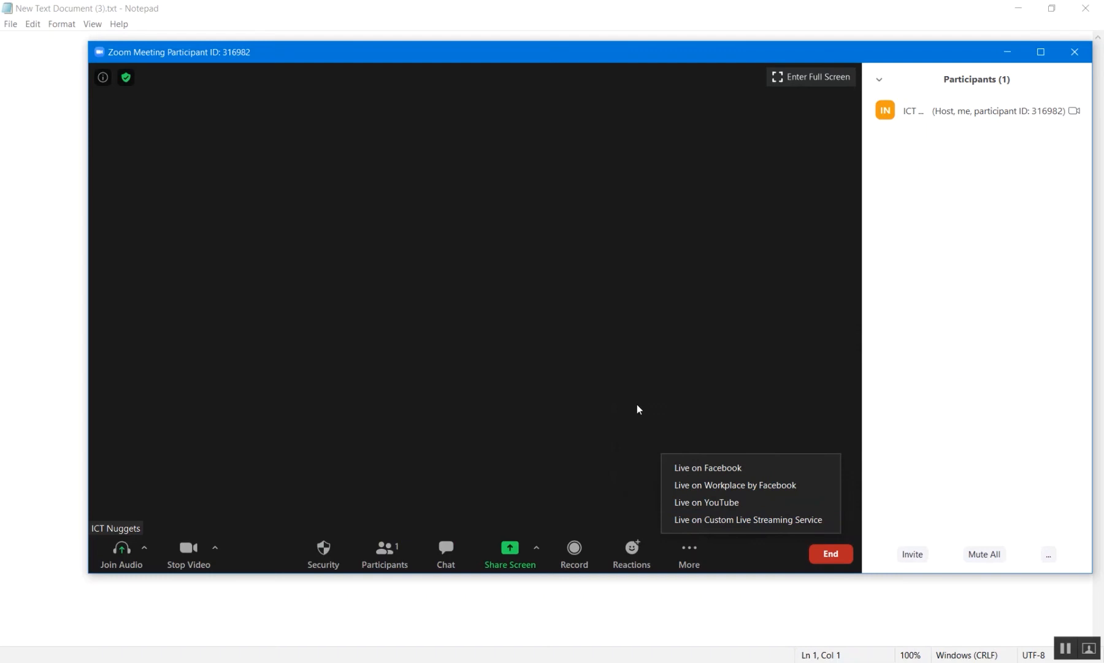
pyautogui.moveTo(650, 391)
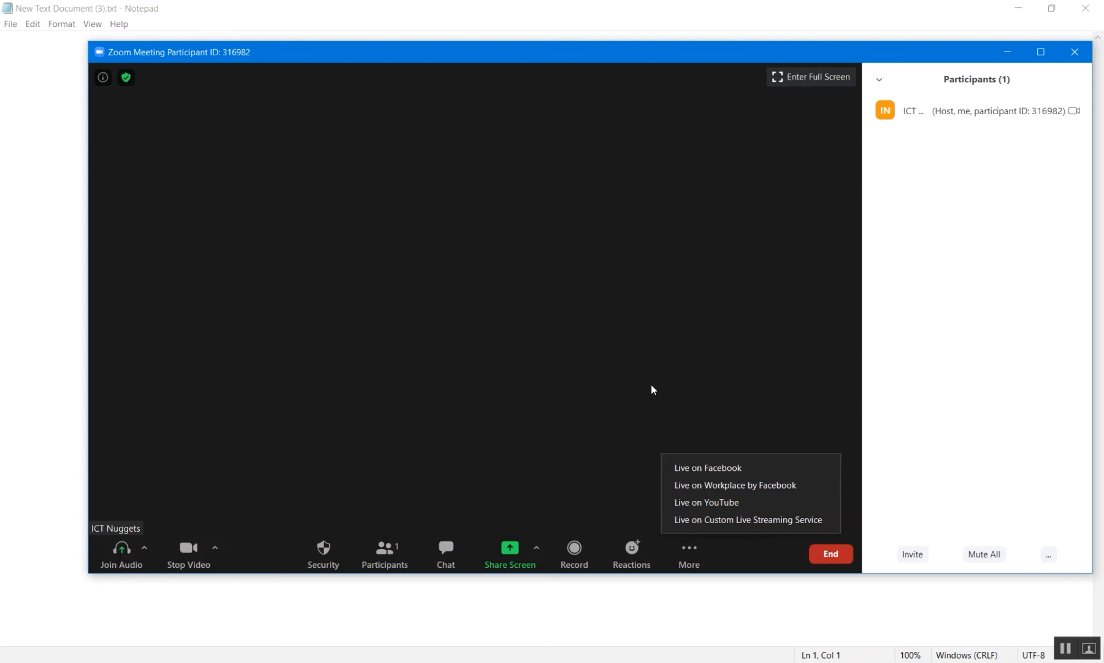
pyautogui.moveTo(652, 386)
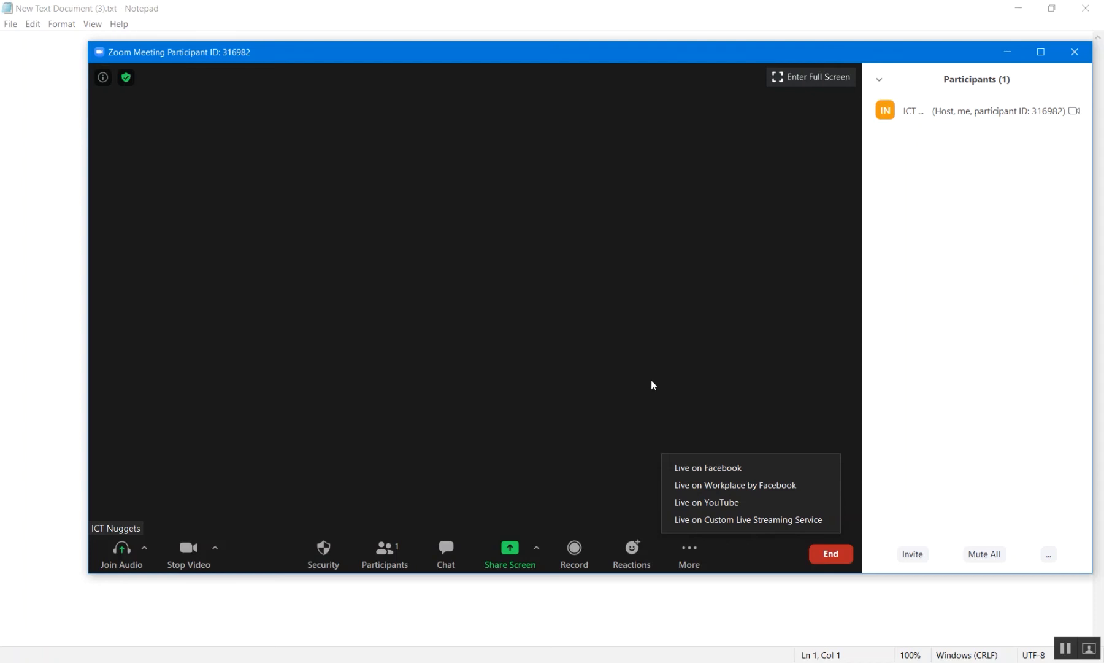
pyautogui.moveTo(693, 484)
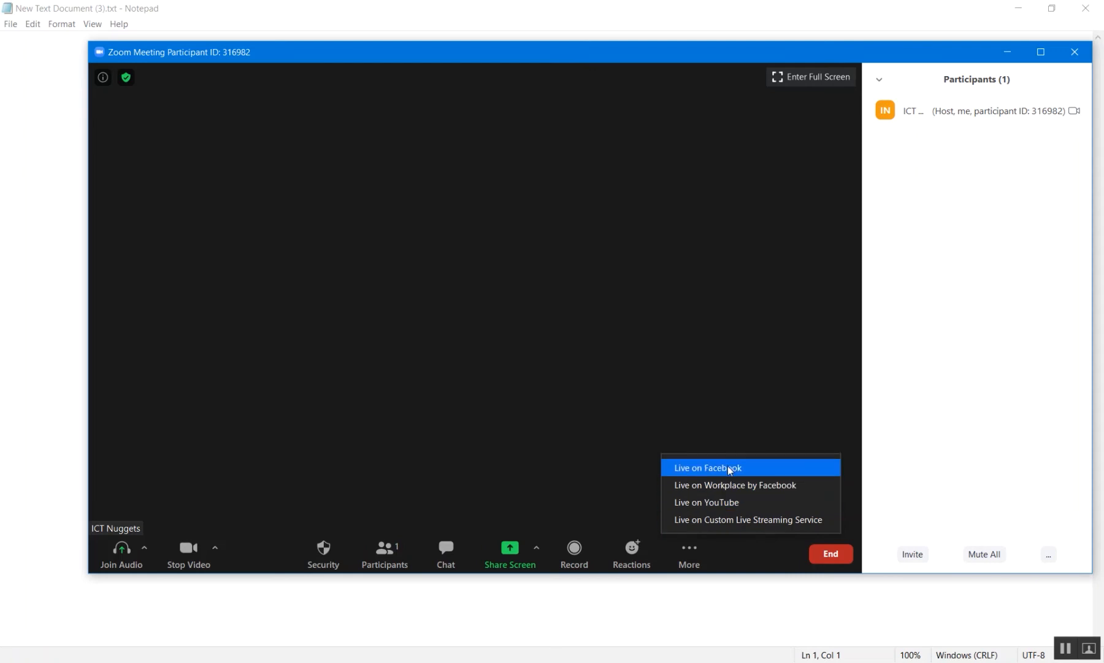
pyautogui.moveTo(748, 519)
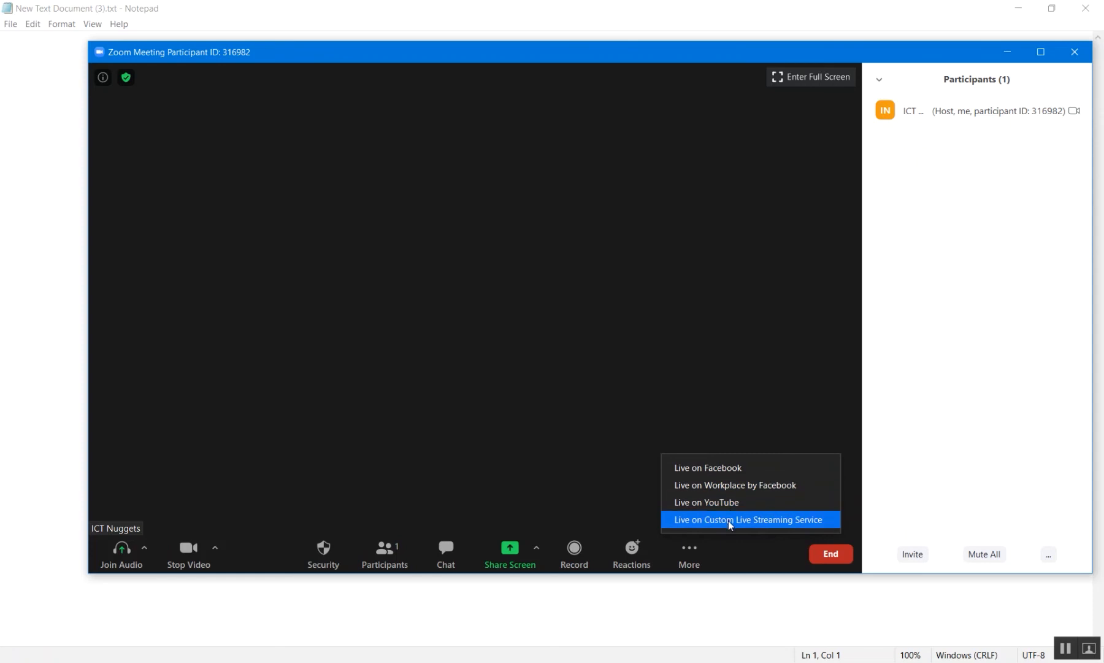
pyautogui.moveTo(734, 485)
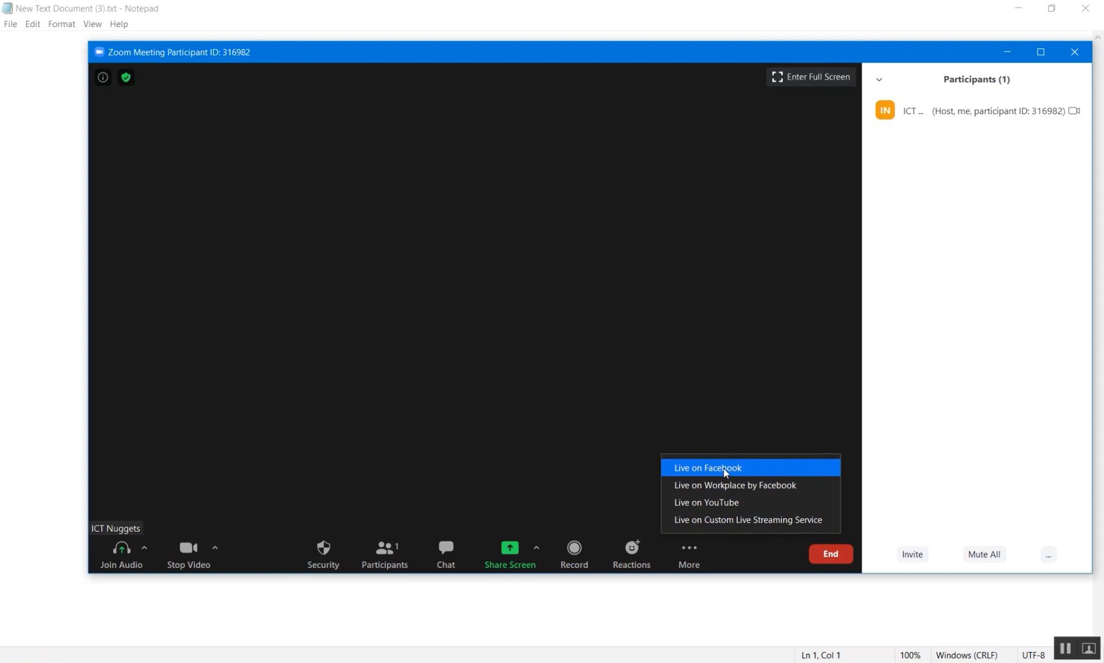
pyautogui.moveTo(705, 501)
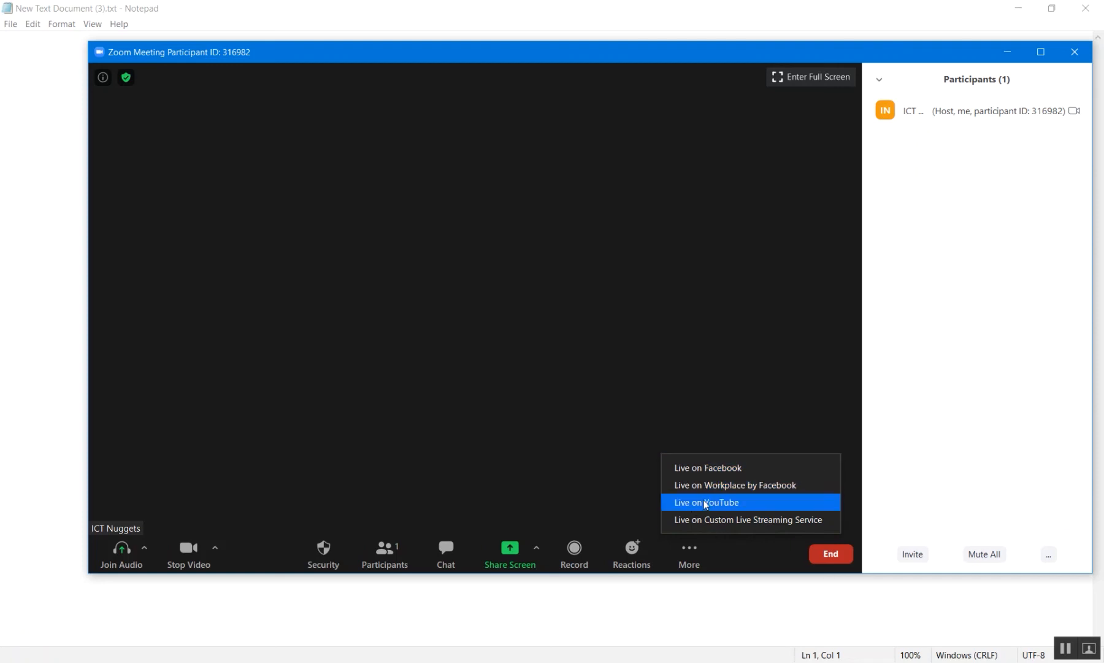
pyautogui.moveTo(561, 430)
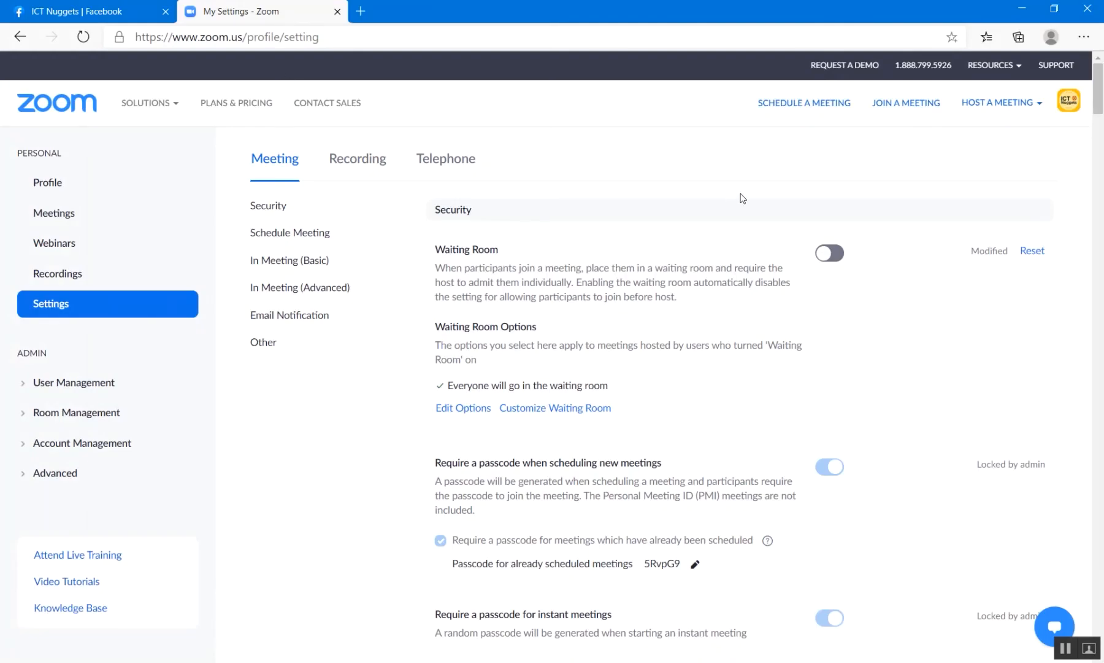
# Step: Go to the web portal's Settings page on the Meeting tab, showing Security options
pyautogui.click(997, 101)
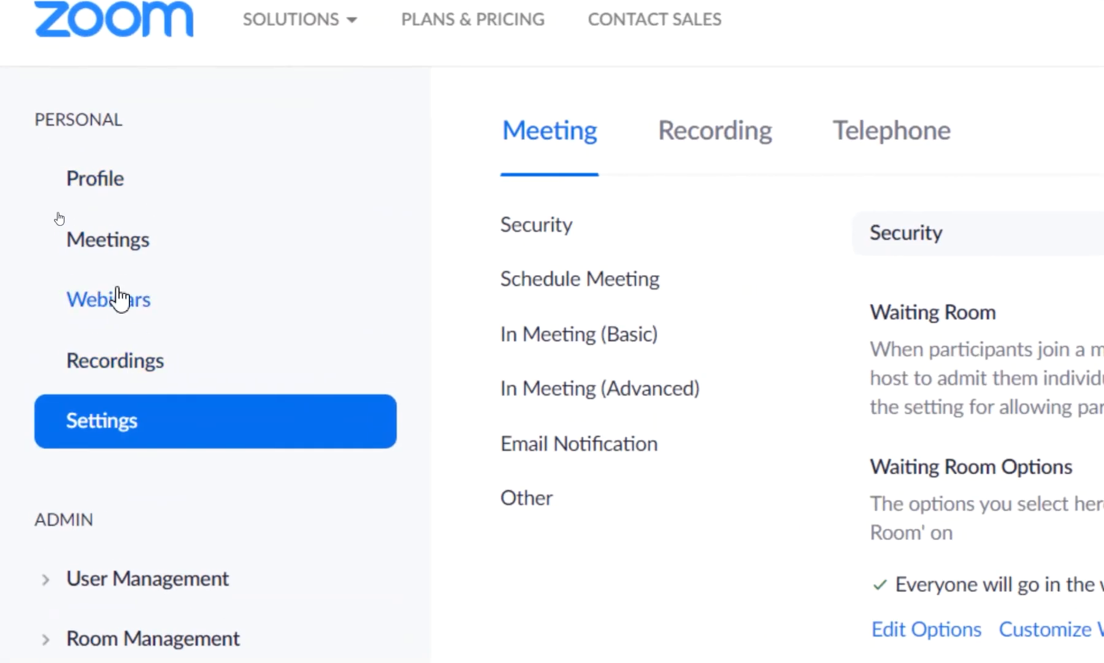
pyautogui.moveTo(123, 365)
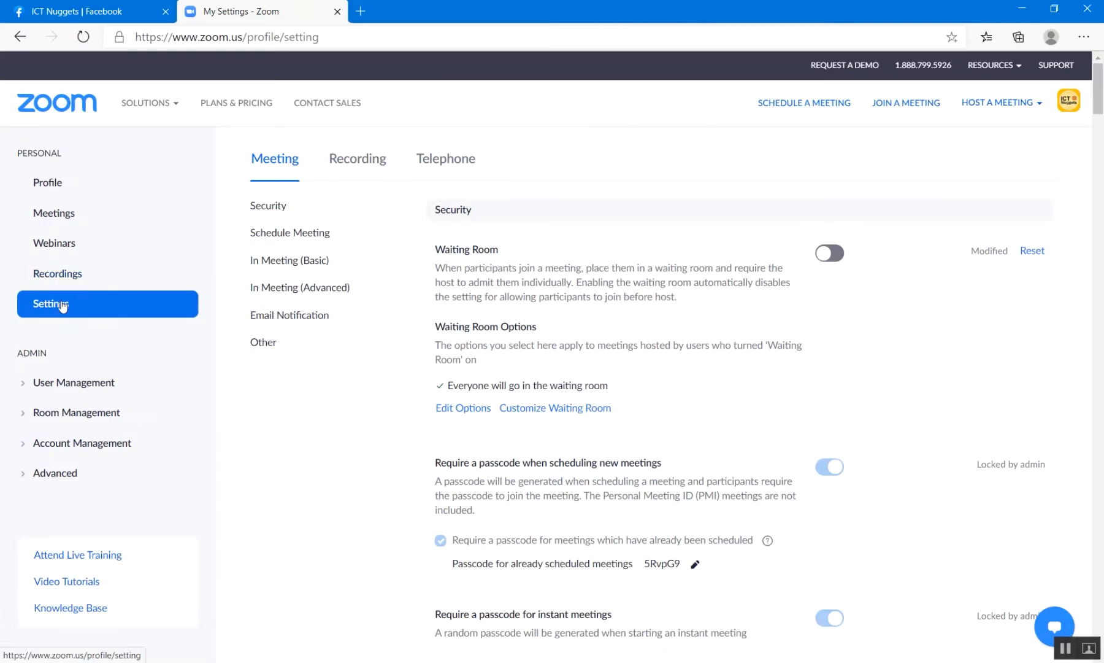
pyautogui.moveTo(251, 222)
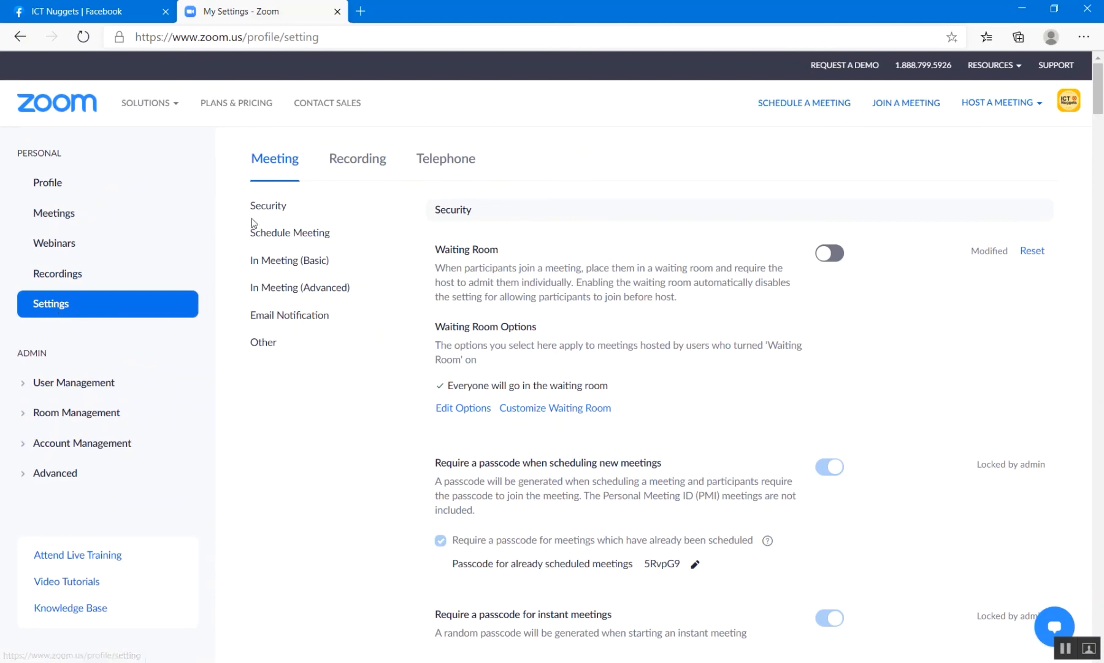
pyautogui.moveTo(275, 328)
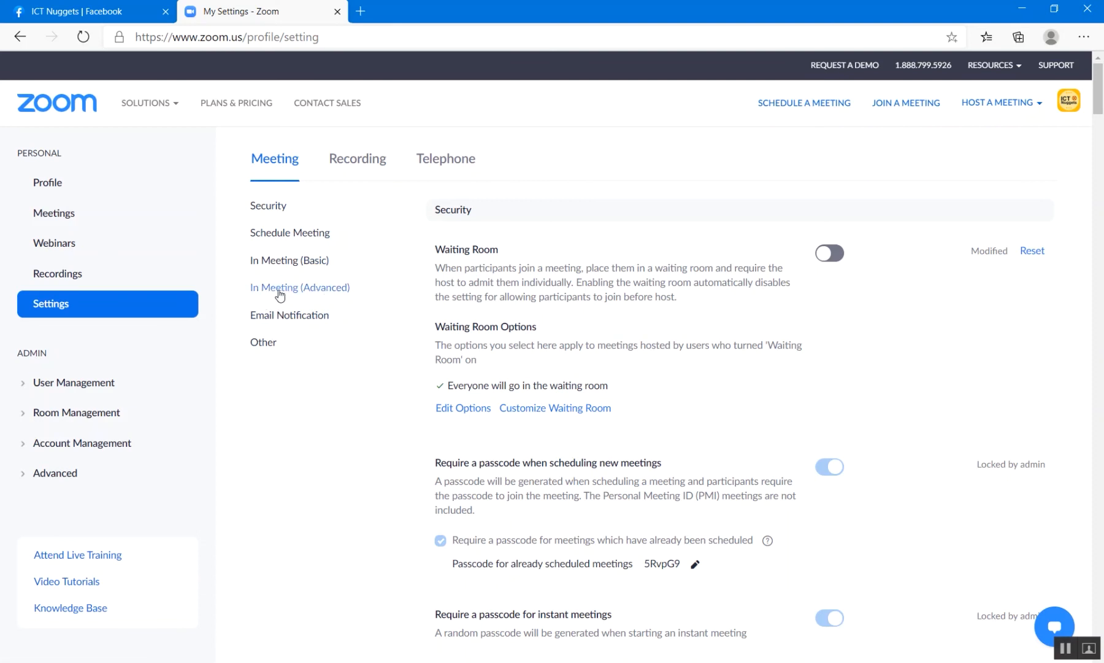
# Step: Scroll to Allow live streaming meetings, enabled with Facebook, Workplace, YouTube and Custom service checked
pyautogui.scroll(-3)
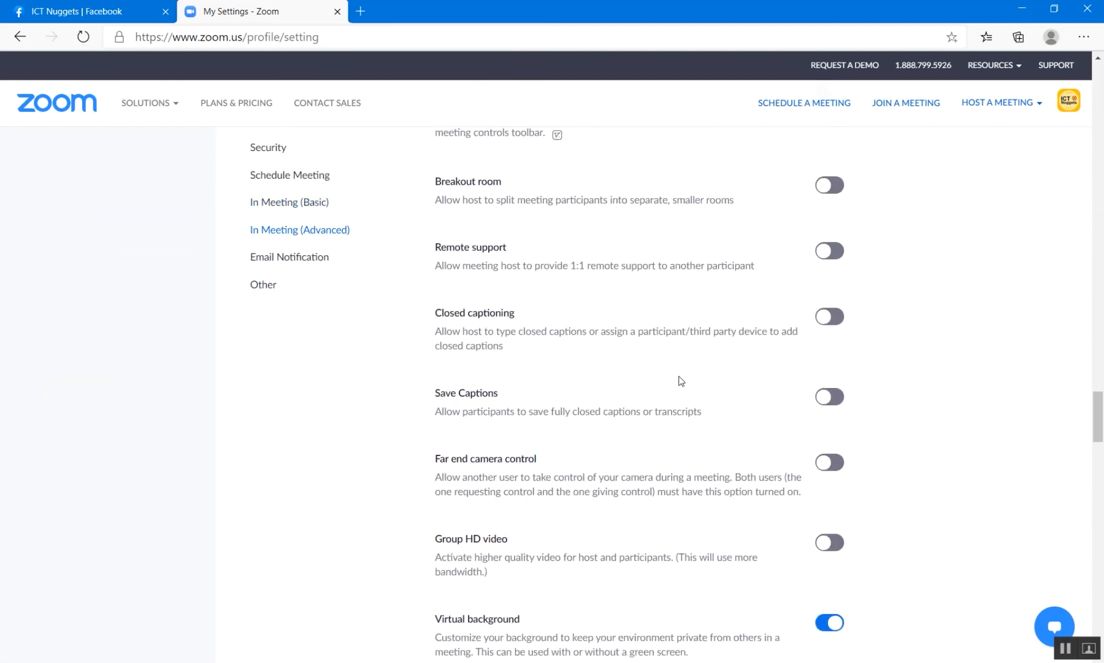
pyautogui.scroll(-3)
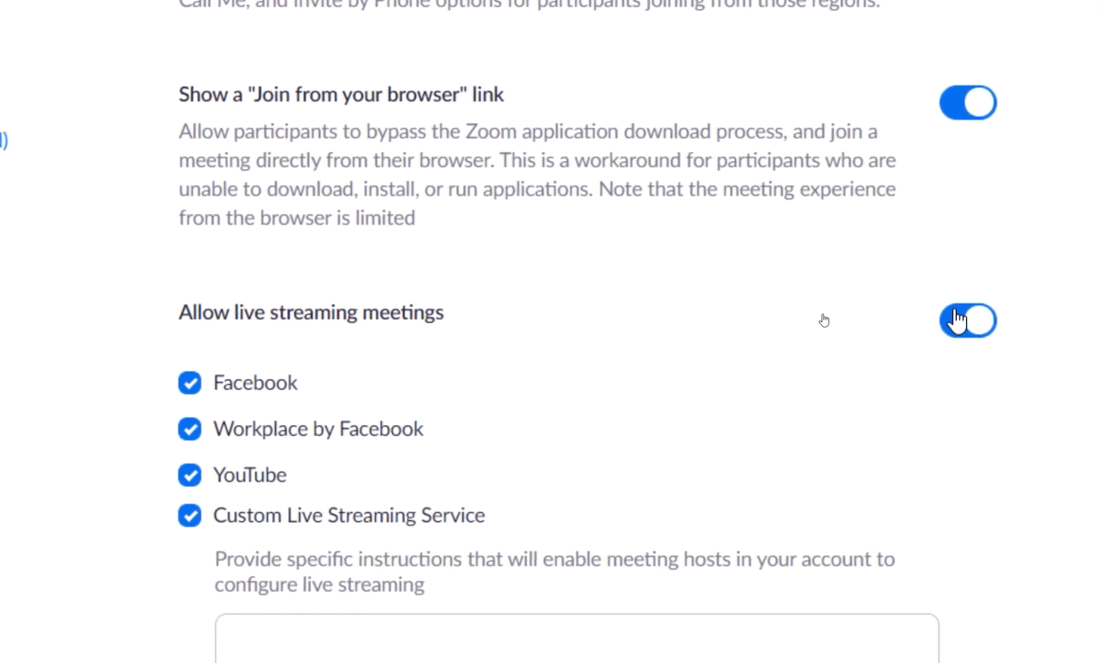
pyautogui.moveTo(928, 335)
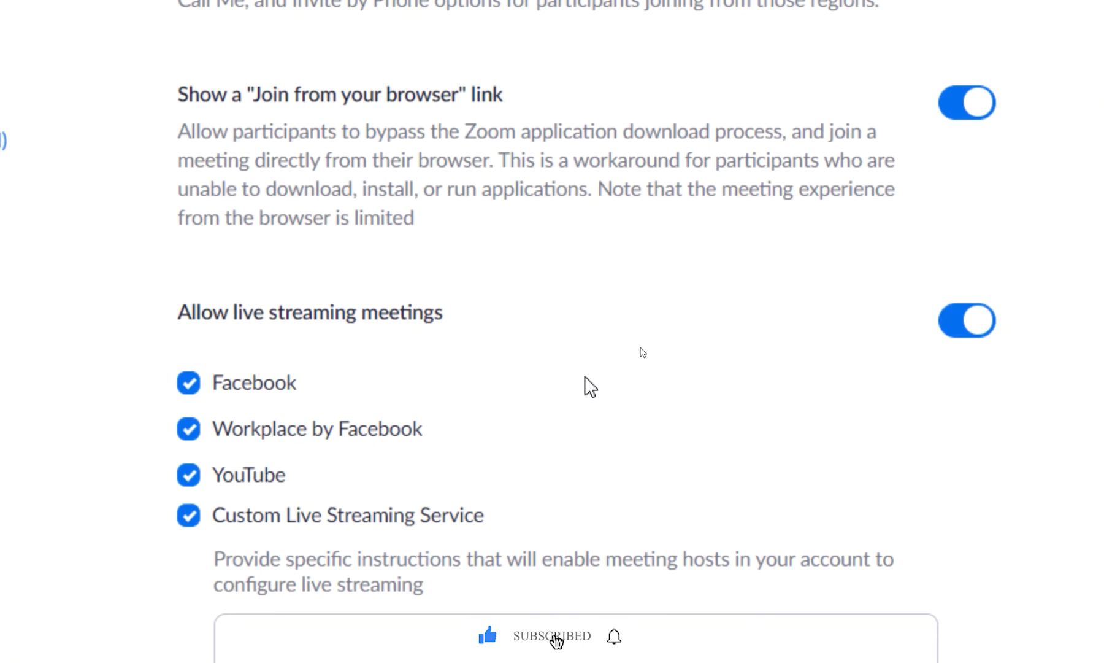
pyautogui.moveTo(882, 346)
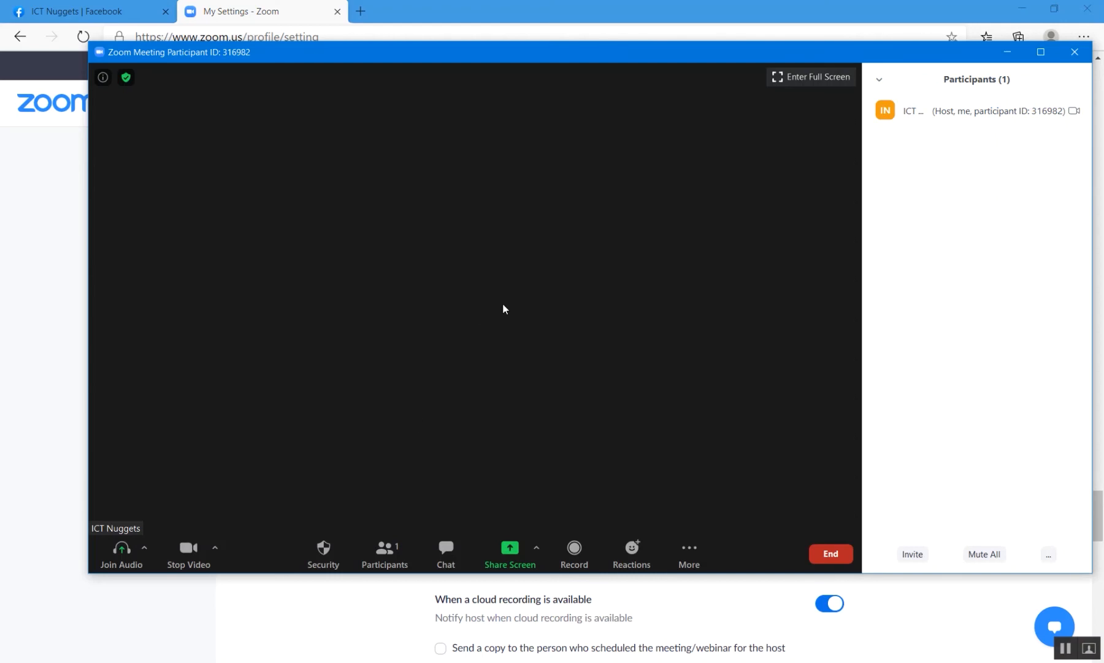
pyautogui.moveTo(660, 407)
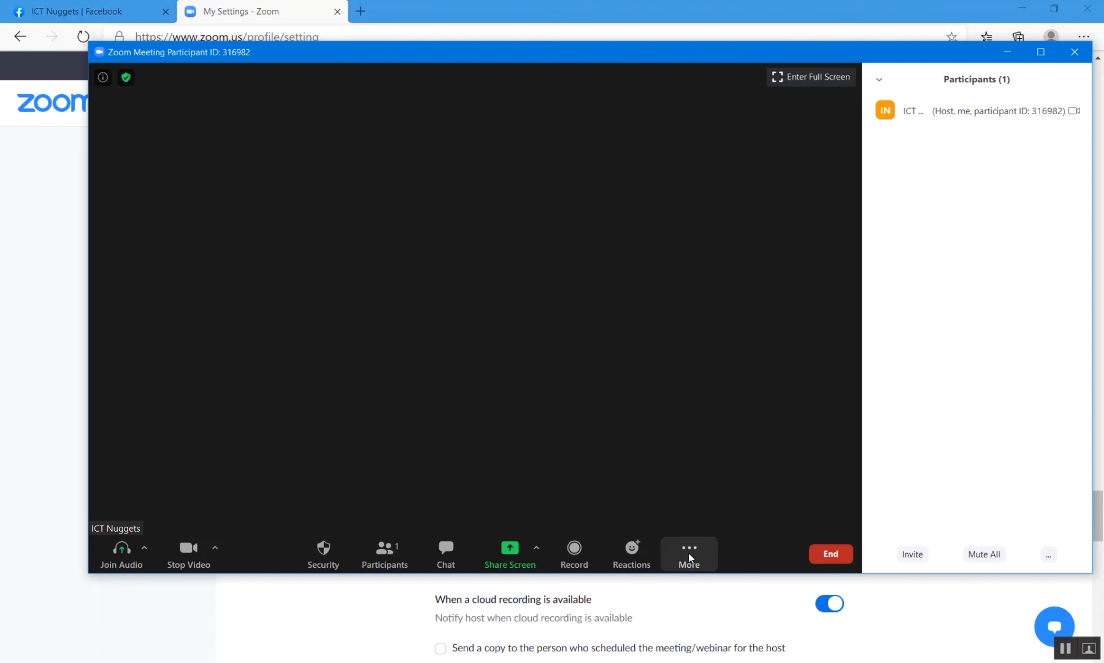
# Step: Choose Live on Custom Live Streaming Service, bringing up the blank broadcast setup form
pyautogui.click(688, 554)
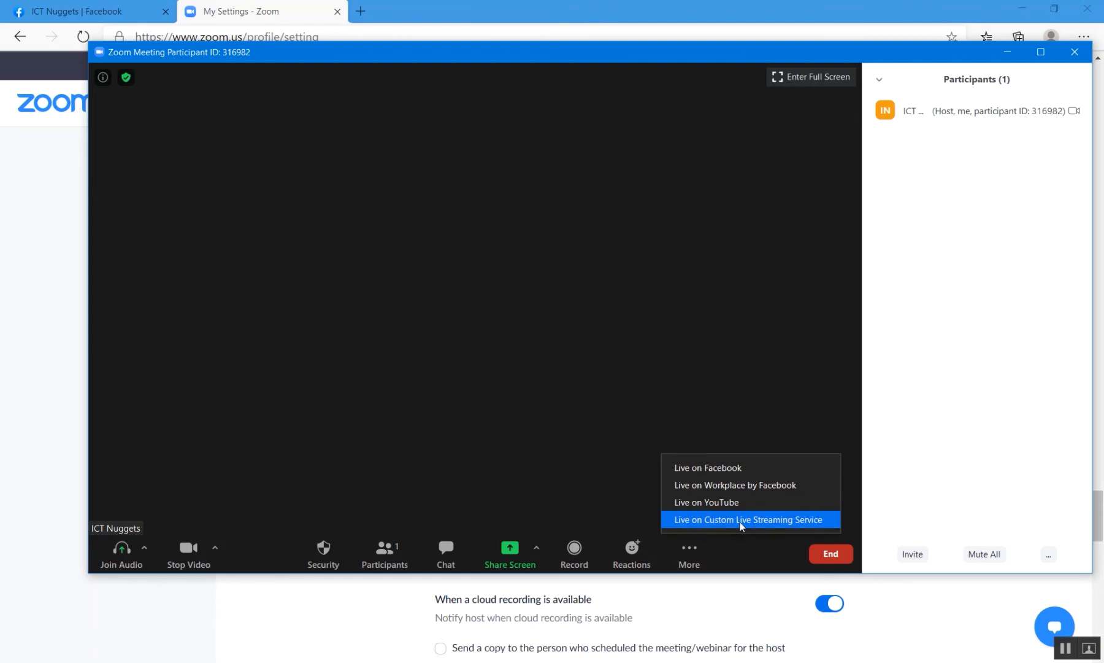
pyautogui.click(748, 520)
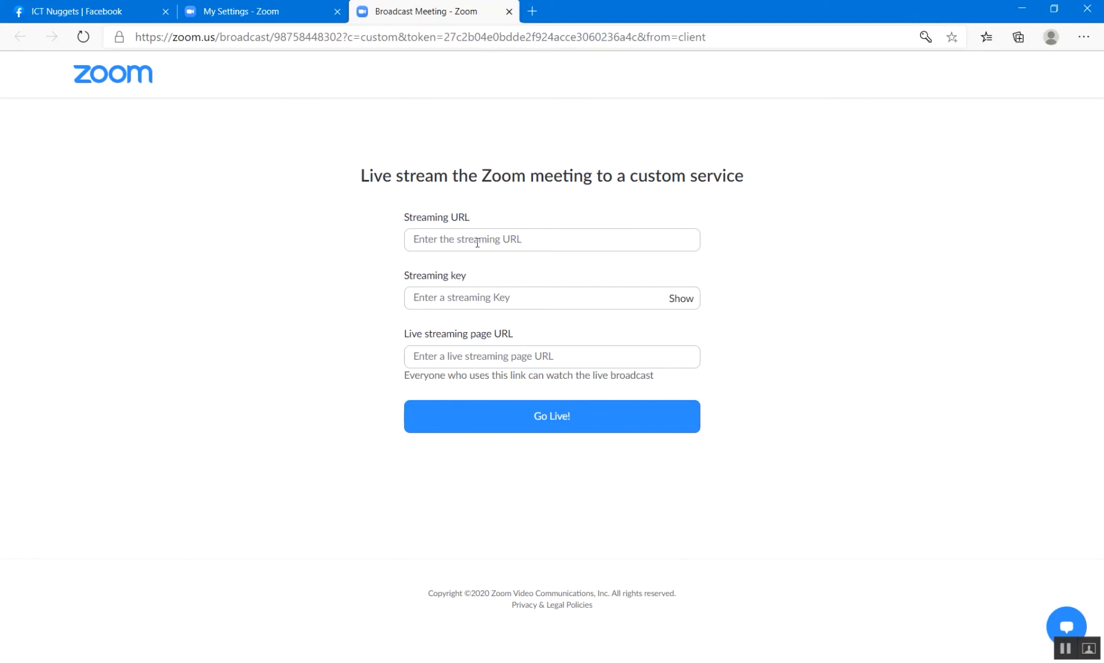
pyautogui.moveTo(407, 227)
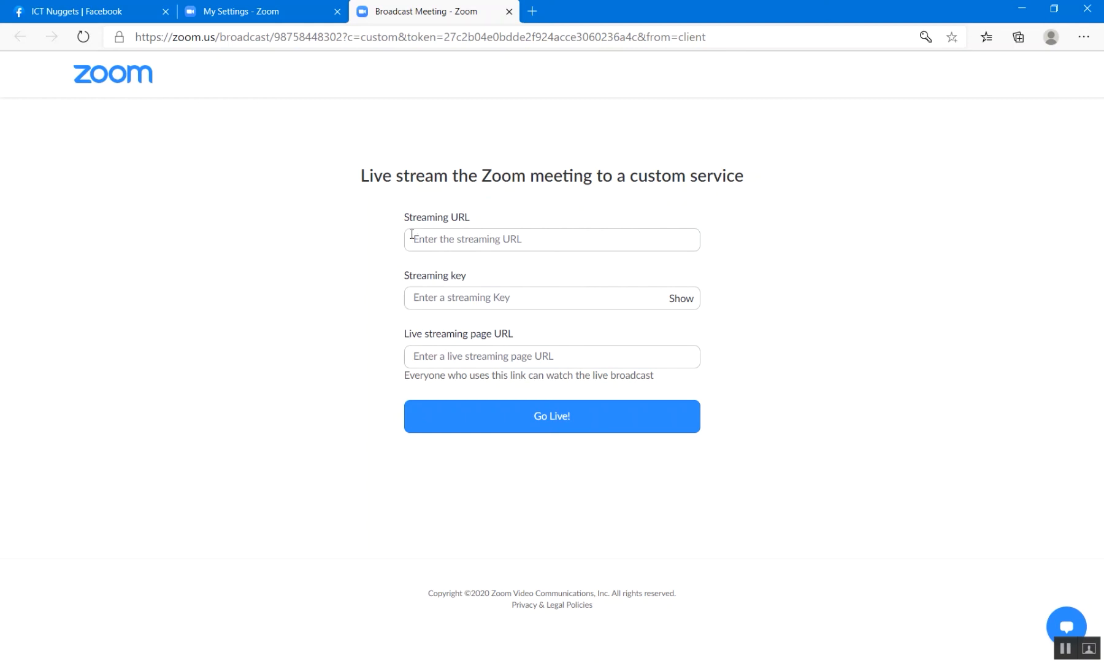
pyautogui.moveTo(451, 290)
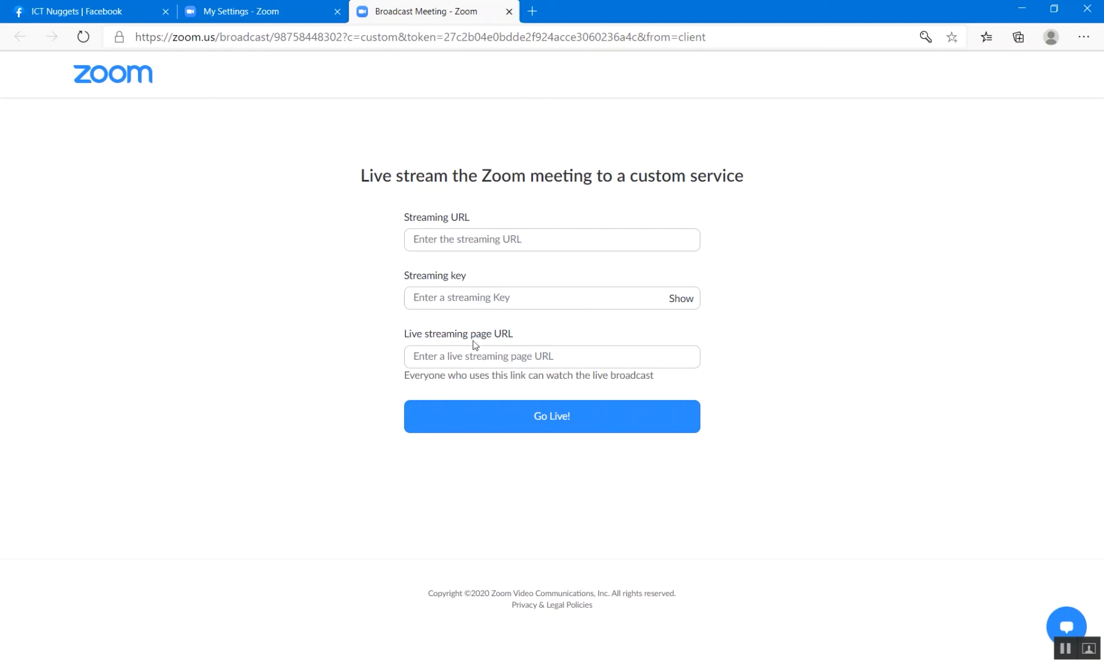
pyautogui.moveTo(479, 237)
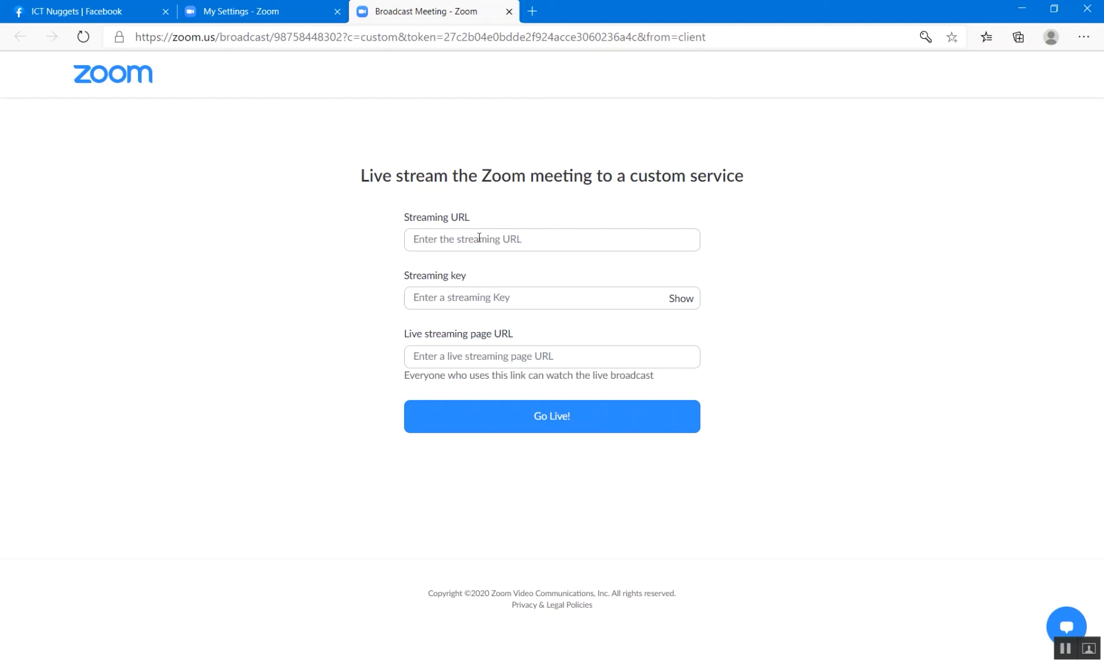
pyautogui.moveTo(551, 261)
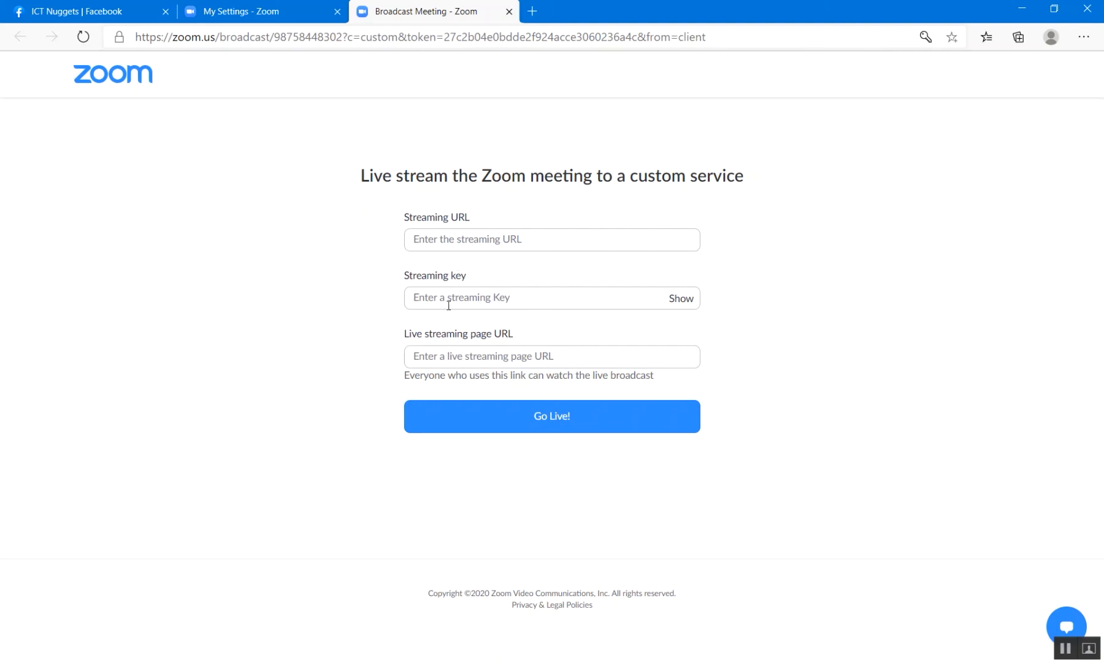
# Step: On the ICT Nuggets Facebook page start a Live video, opening Live Producer with server URL and stream key
pyautogui.click(85, 11)
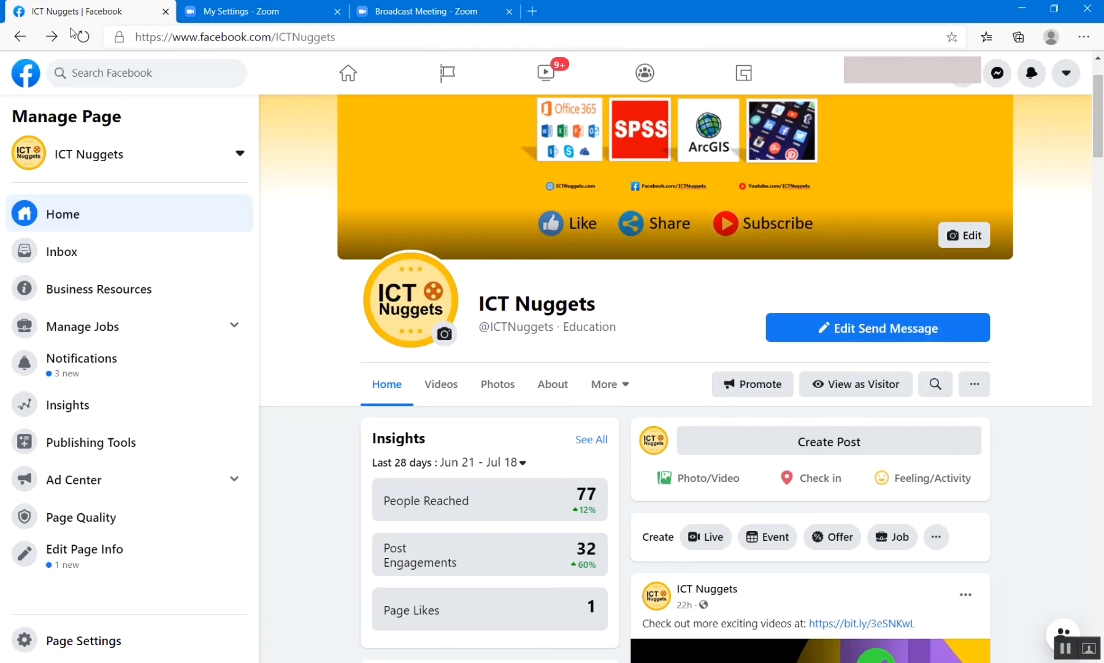
pyautogui.scroll(-3)
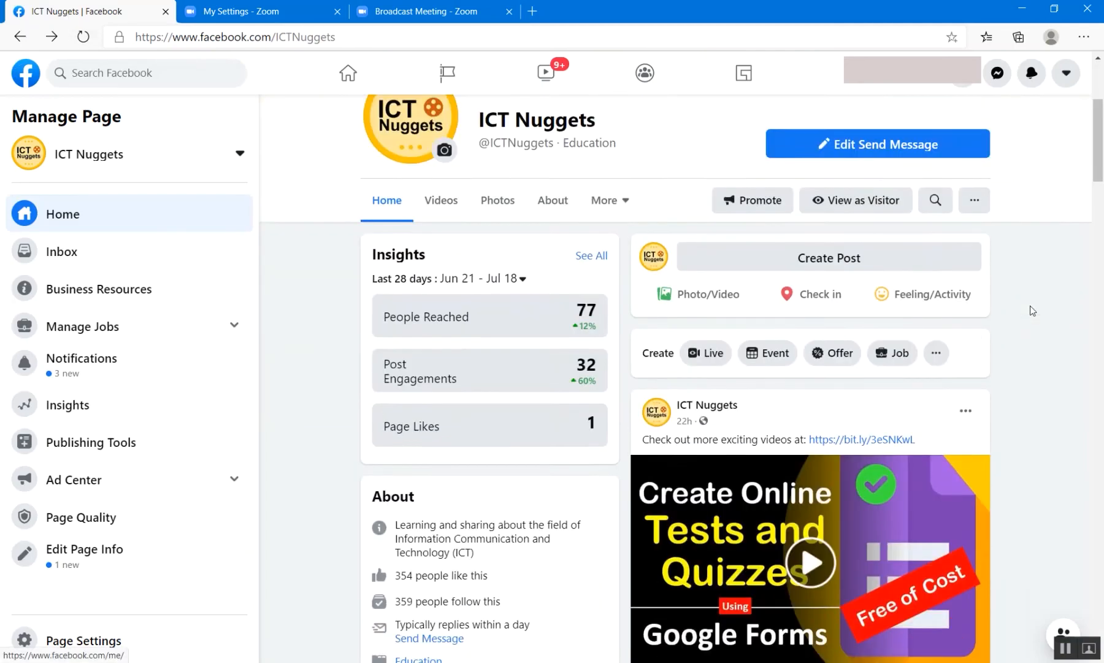
pyautogui.scroll(3)
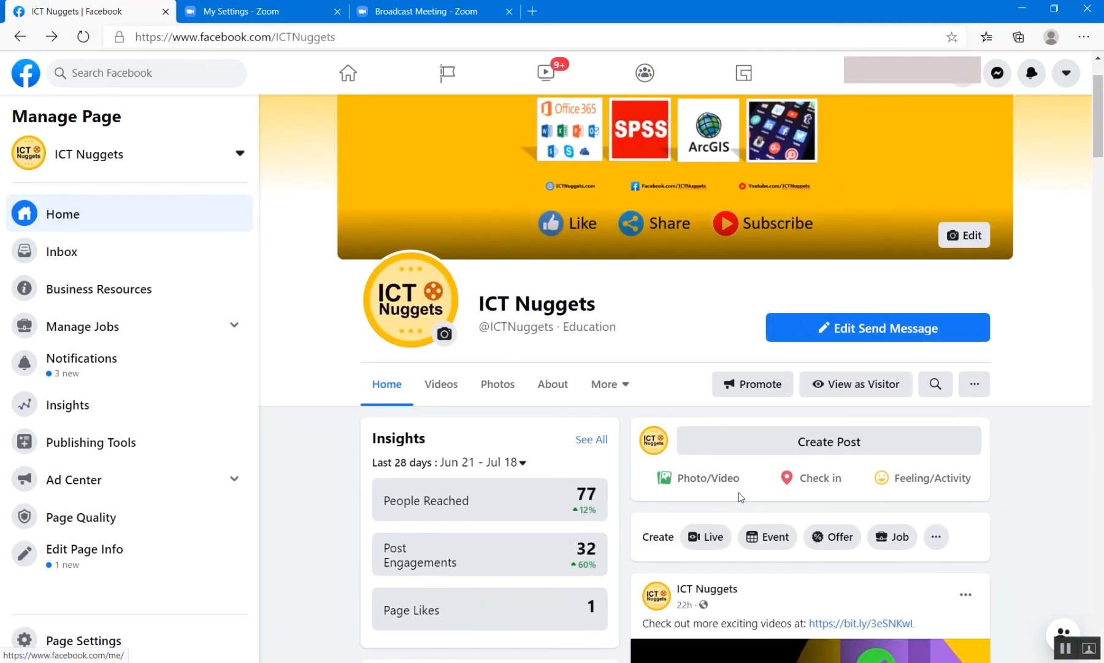
pyautogui.moveTo(625, 353)
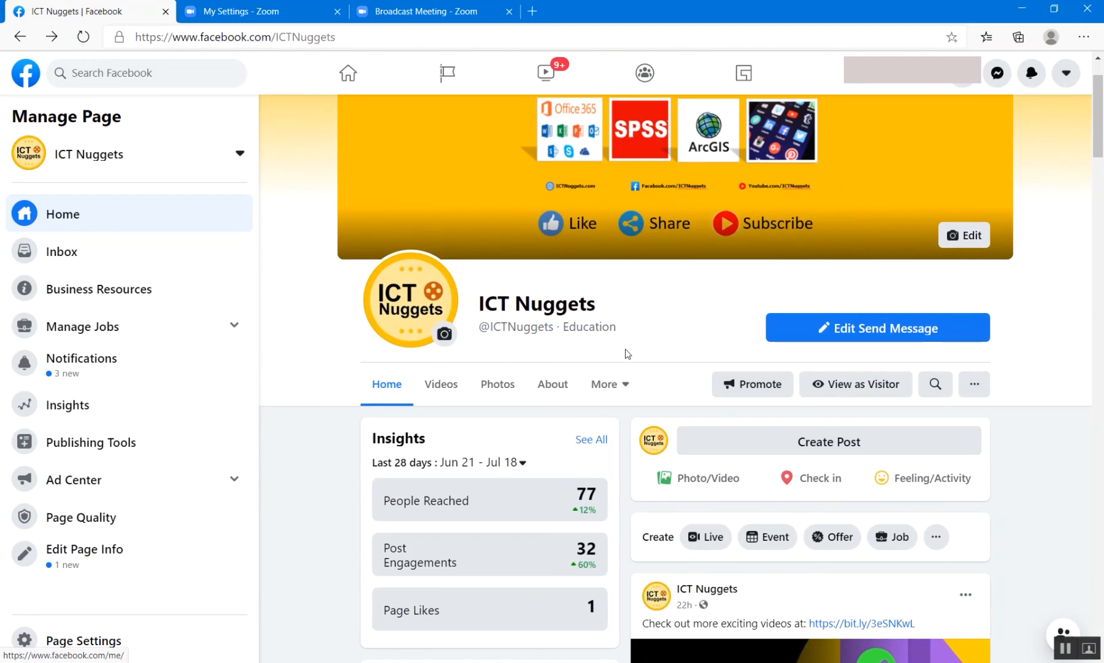
pyautogui.moveTo(629, 353)
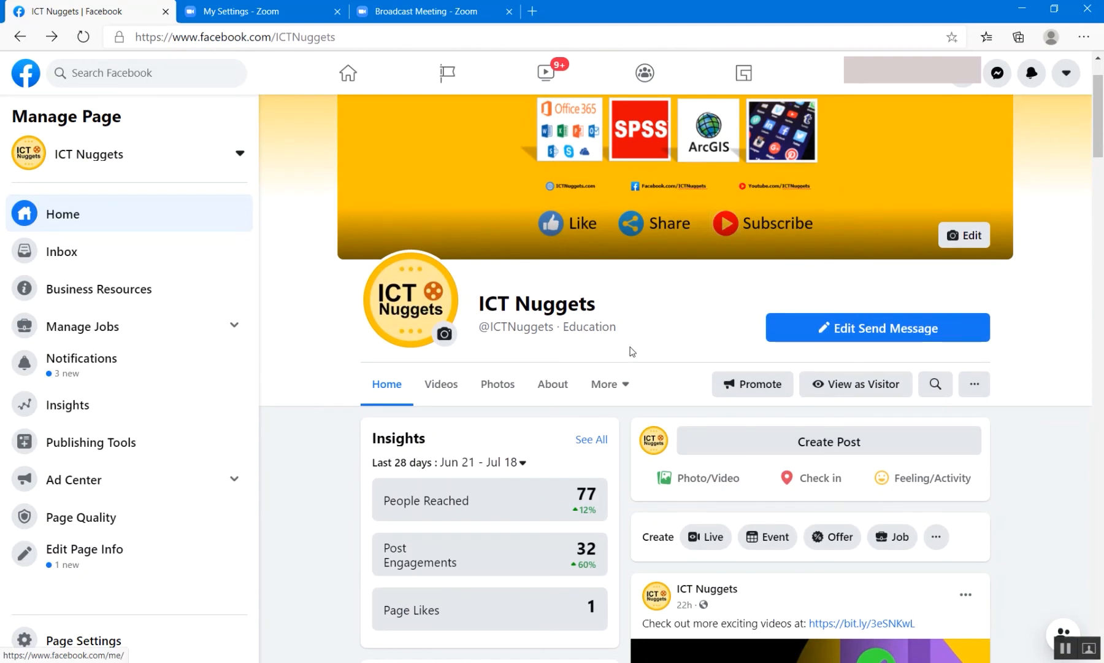
pyautogui.moveTo(652, 363)
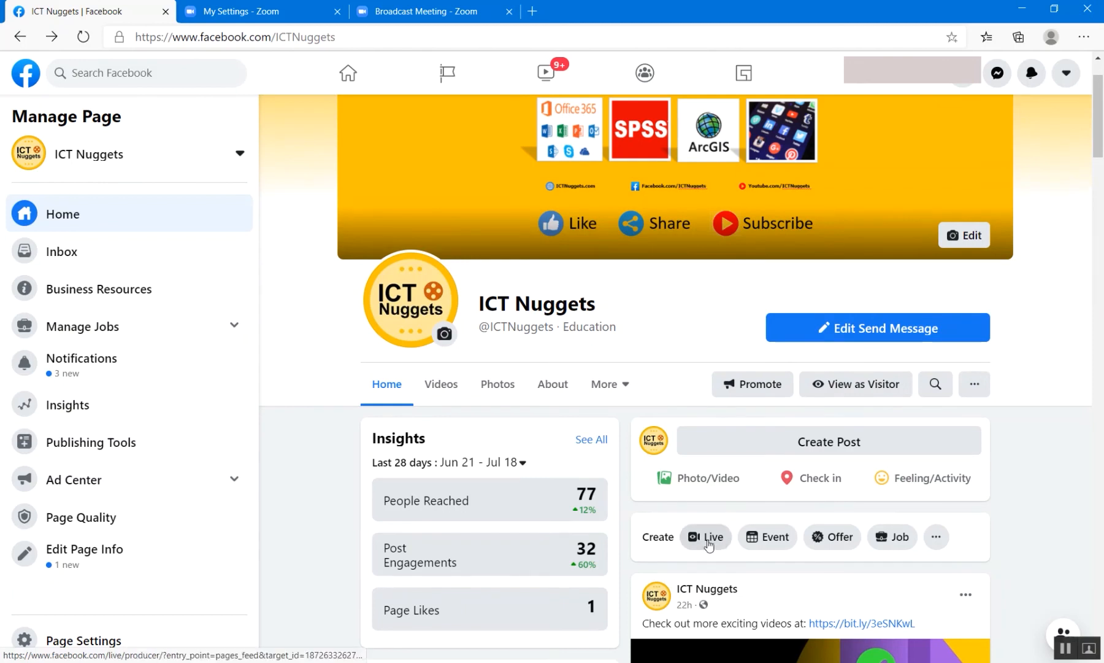
pyautogui.click(705, 536)
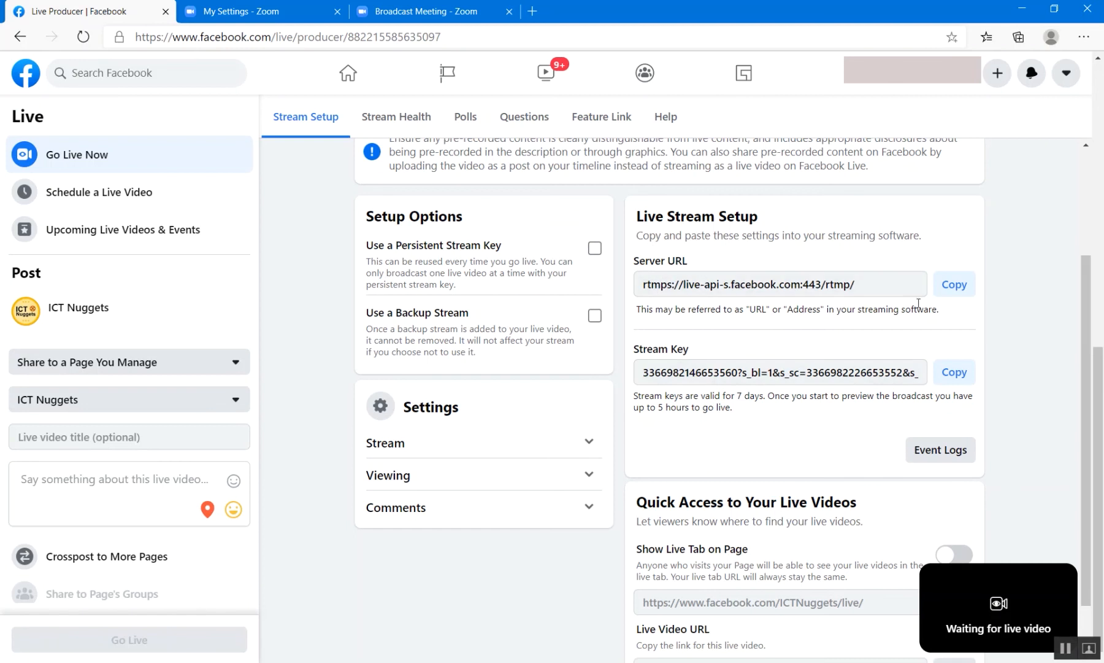
pyautogui.click(953, 285)
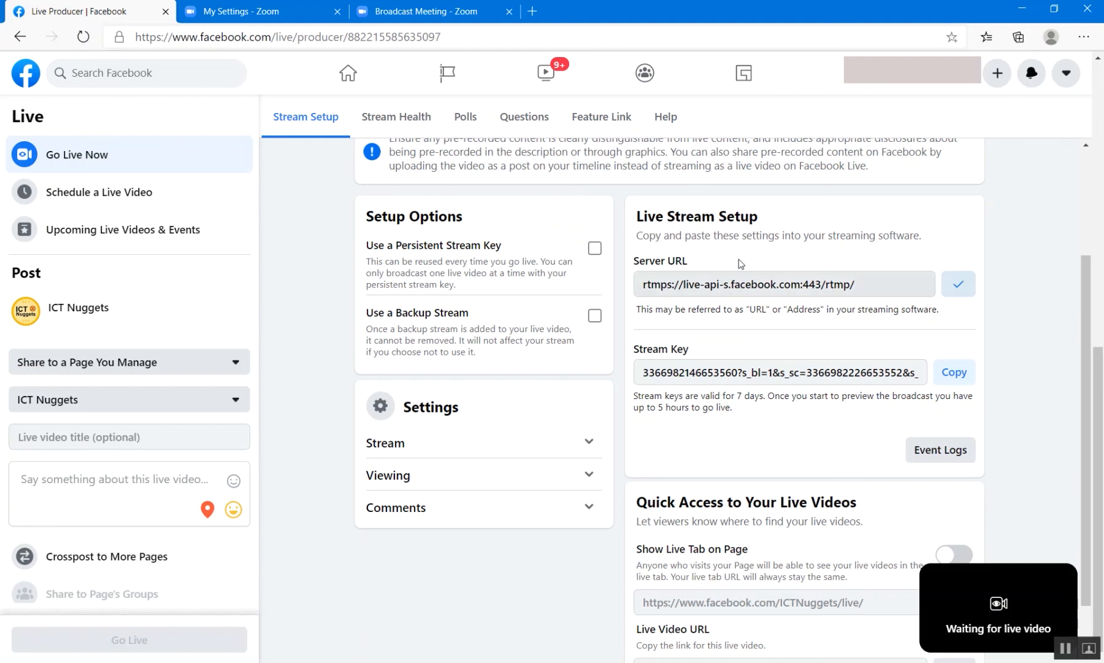
pyautogui.click(429, 11)
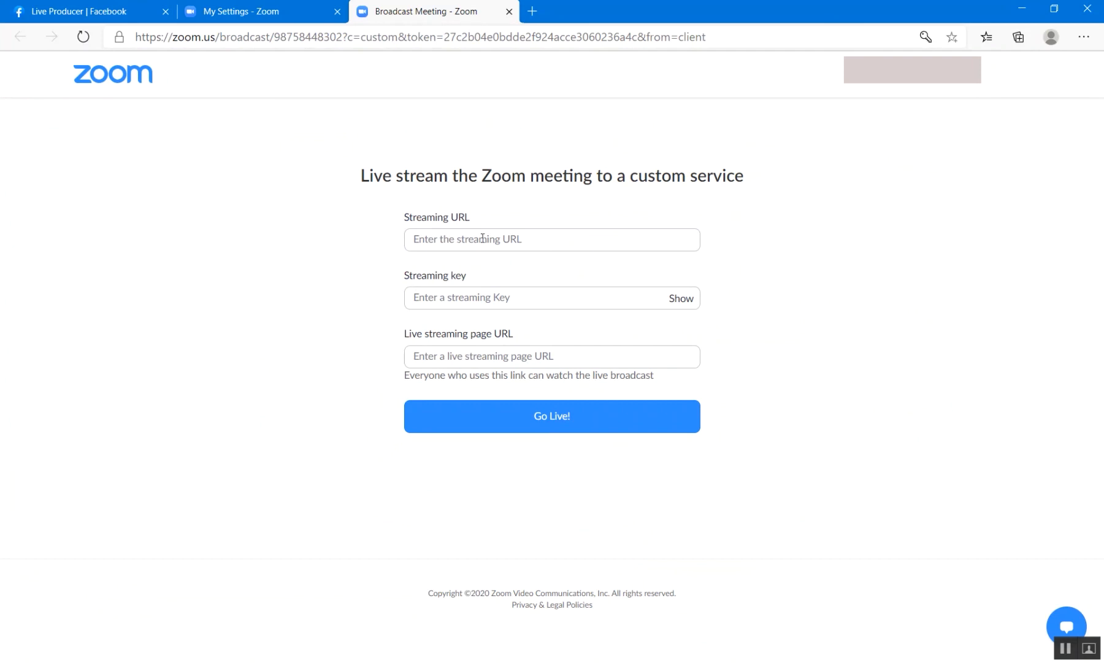
pyautogui.rightClick(481, 239)
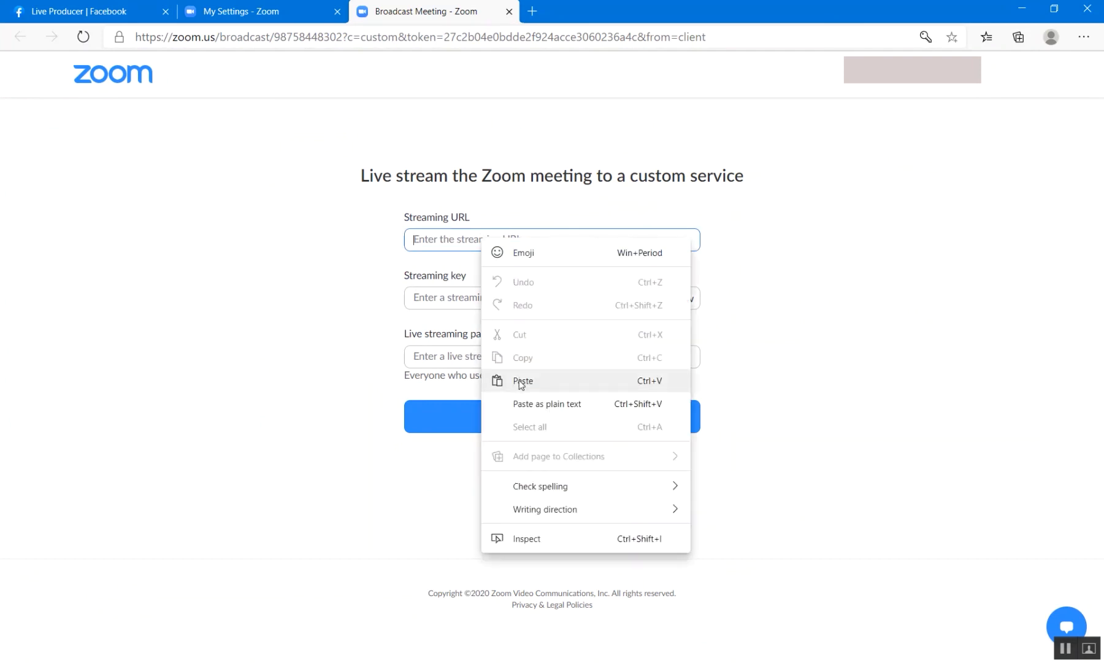
pyautogui.click(523, 381)
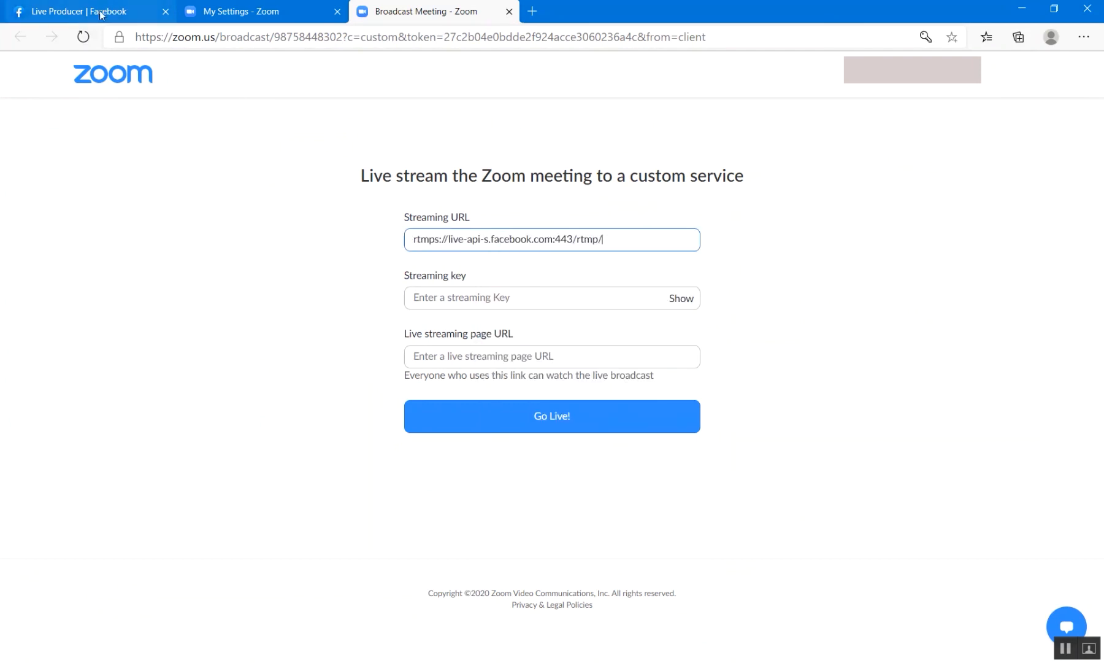
# Step: Copy Facebook's stream key into Zoom's Streaming key field, leaving the page URL still empty
pyautogui.click(84, 11)
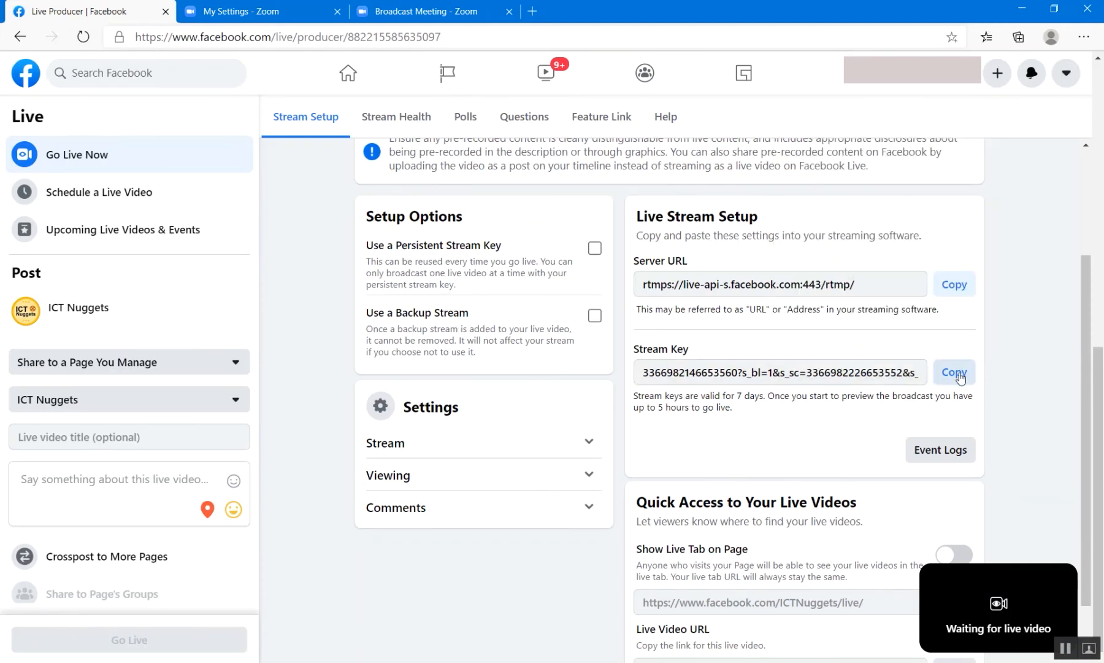
pyautogui.click(430, 11)
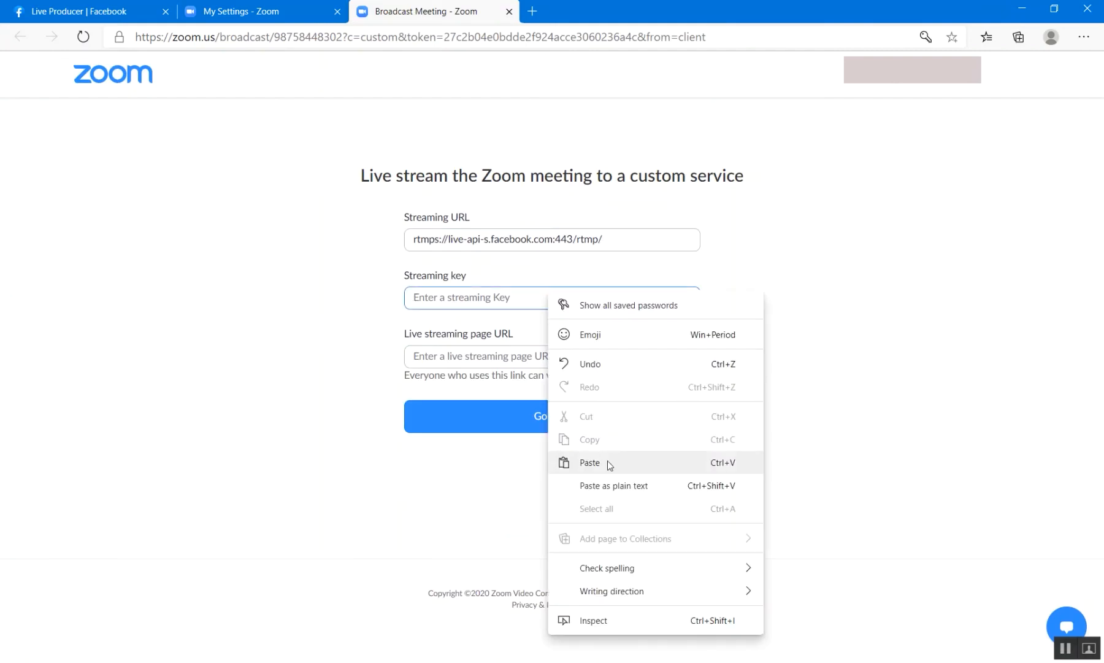
pyautogui.click(590, 462)
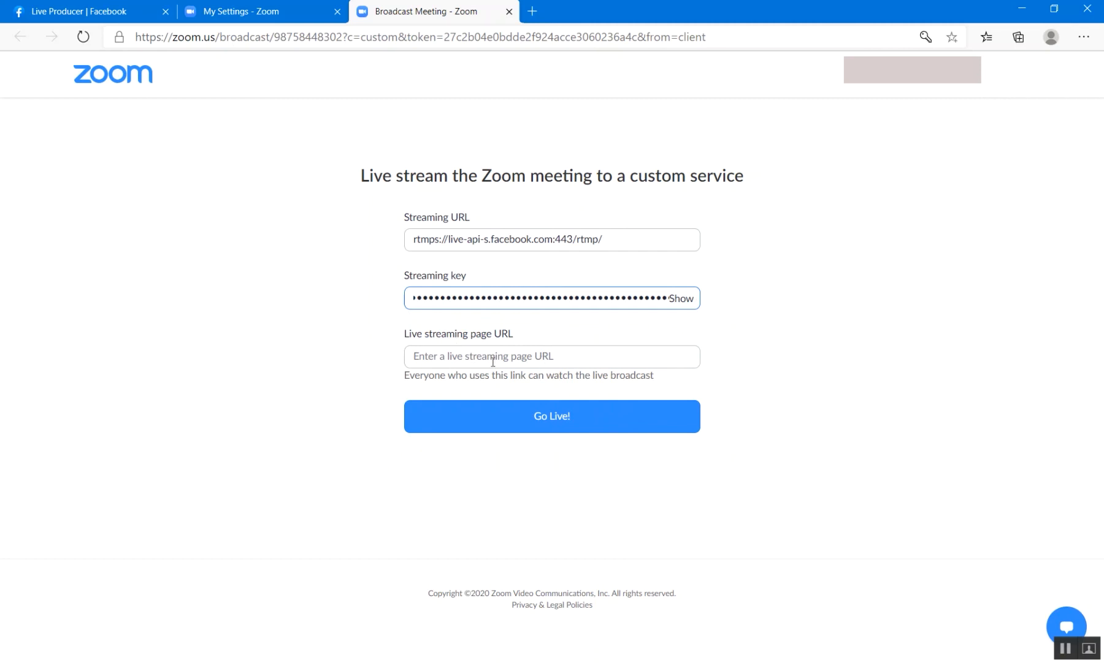
pyautogui.click(551, 355)
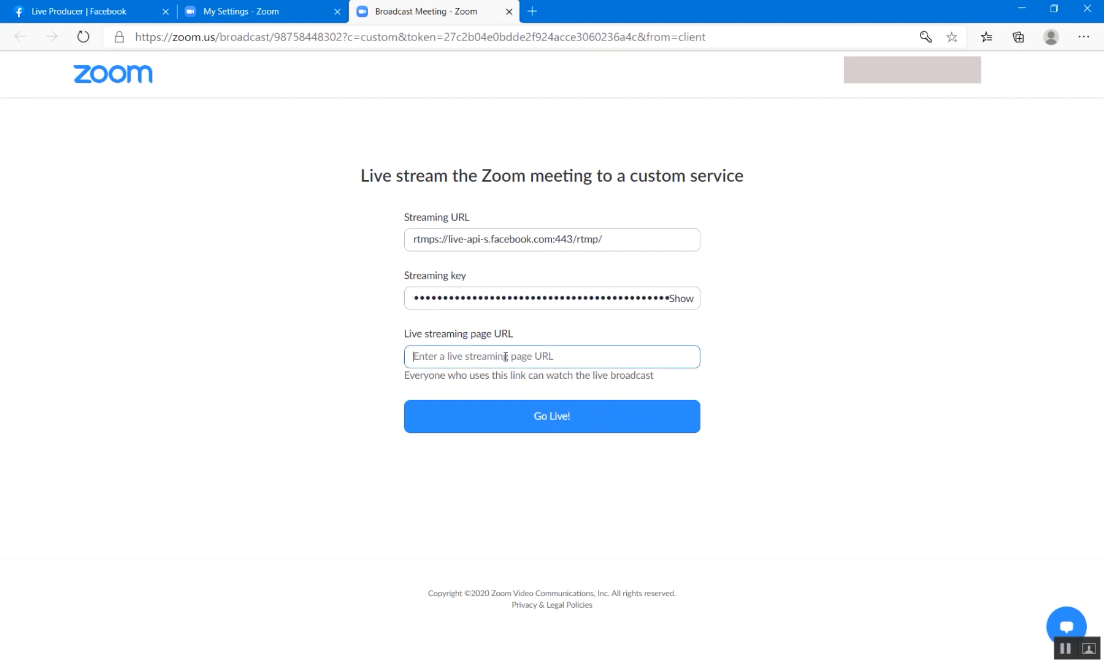
pyautogui.click(85, 11)
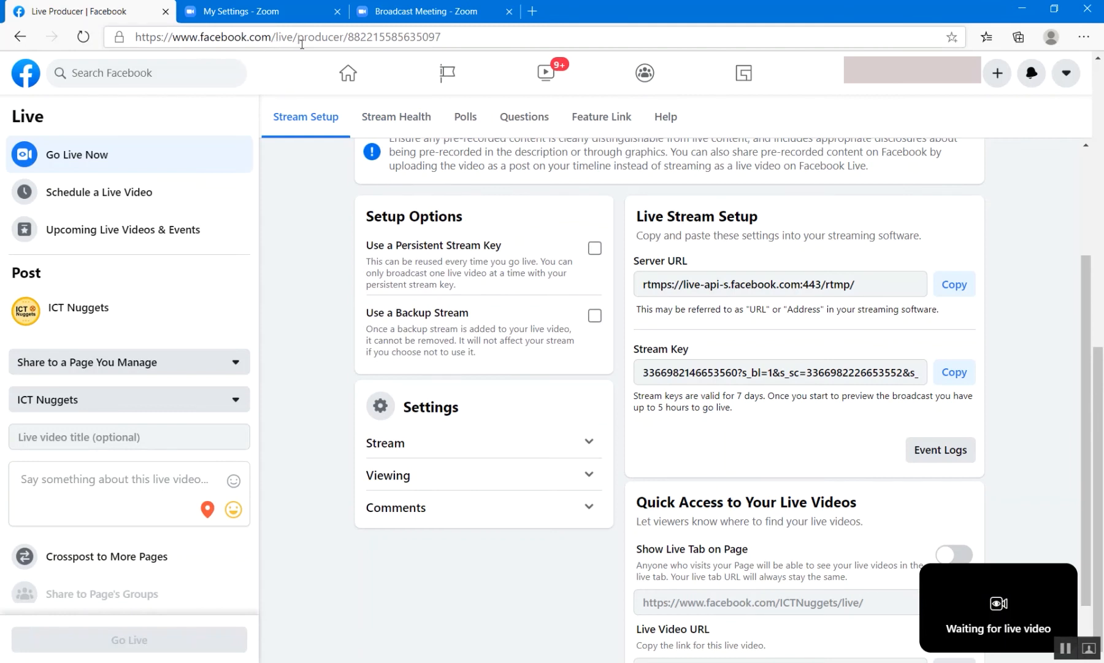
pyautogui.click(423, 11)
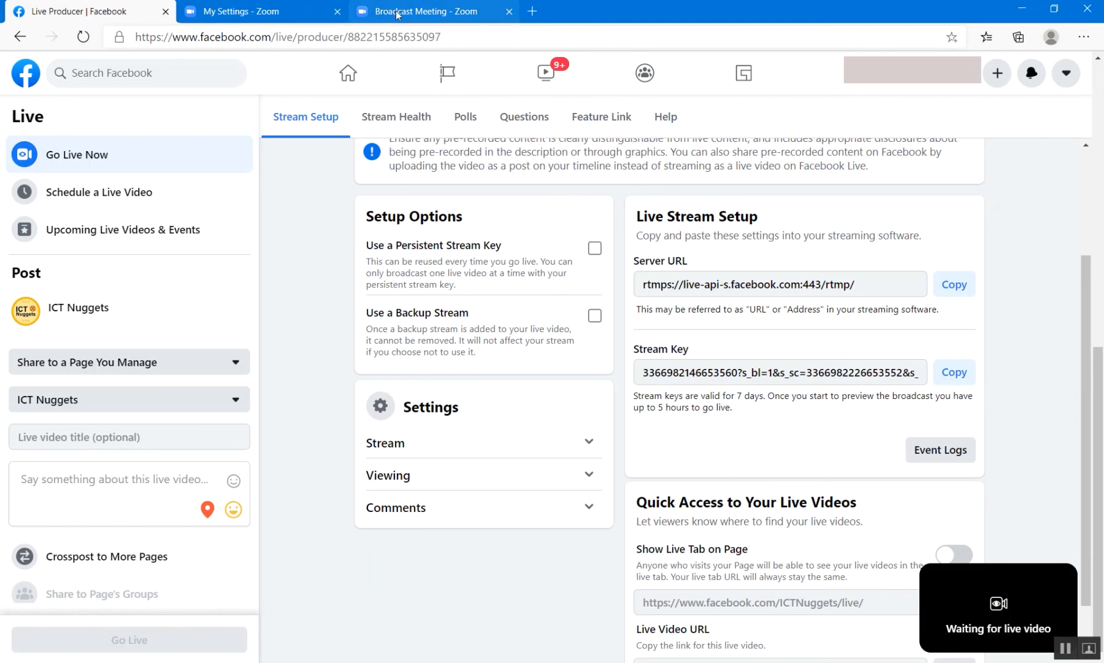
pyautogui.rightClick(282, 37)
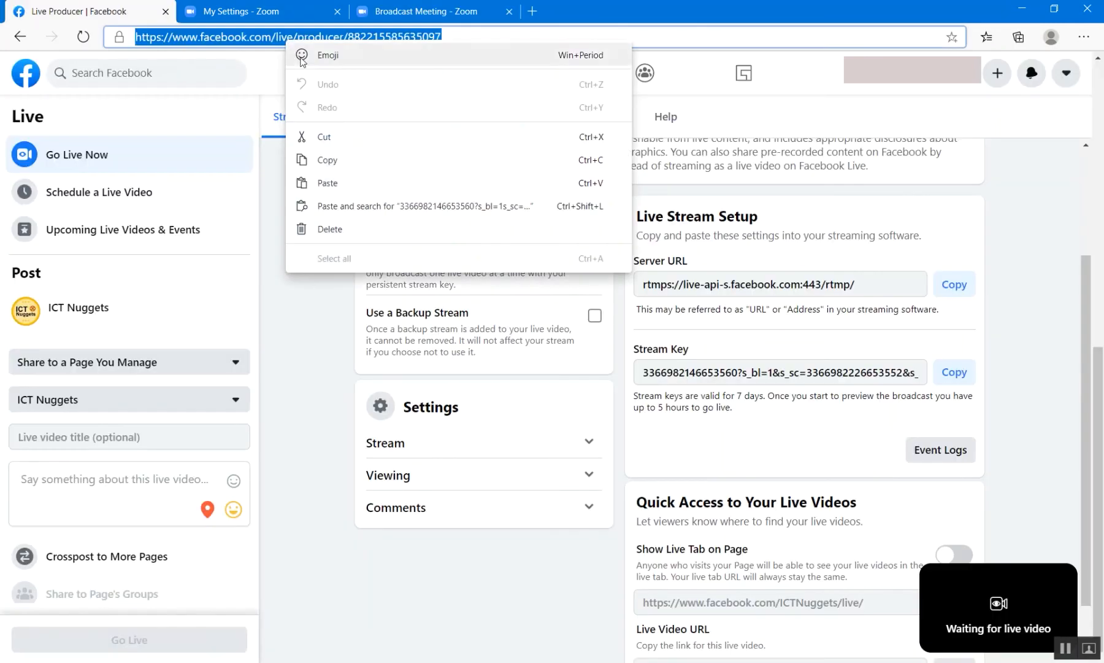
pyautogui.click(430, 12)
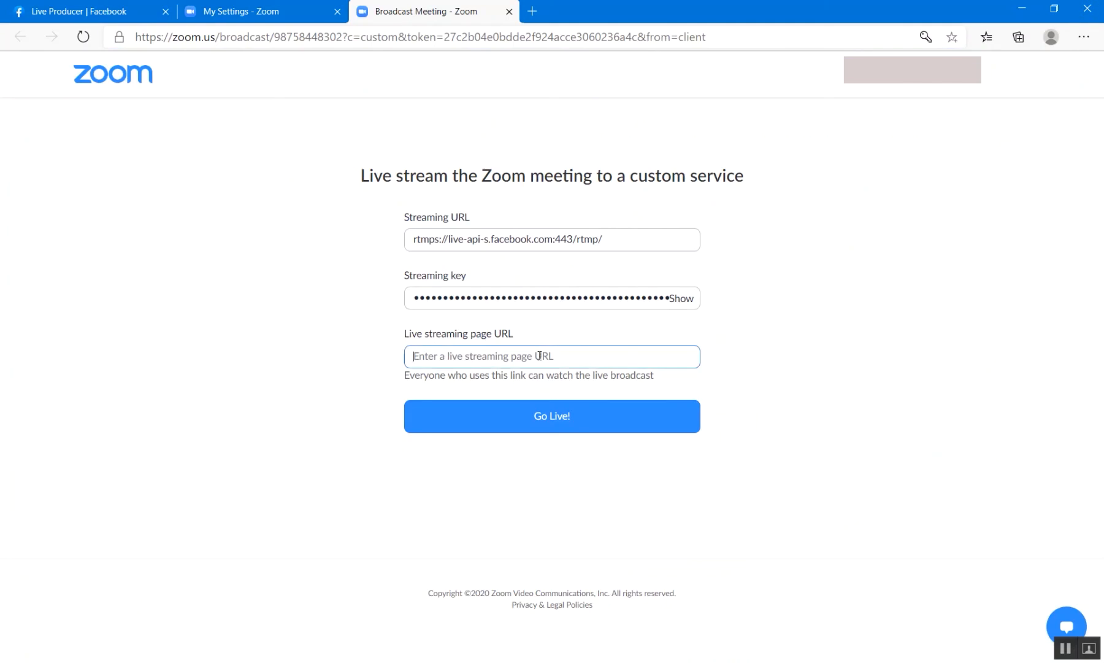
pyautogui.write('https://www.facebook.com/live/producer/882215585635097')
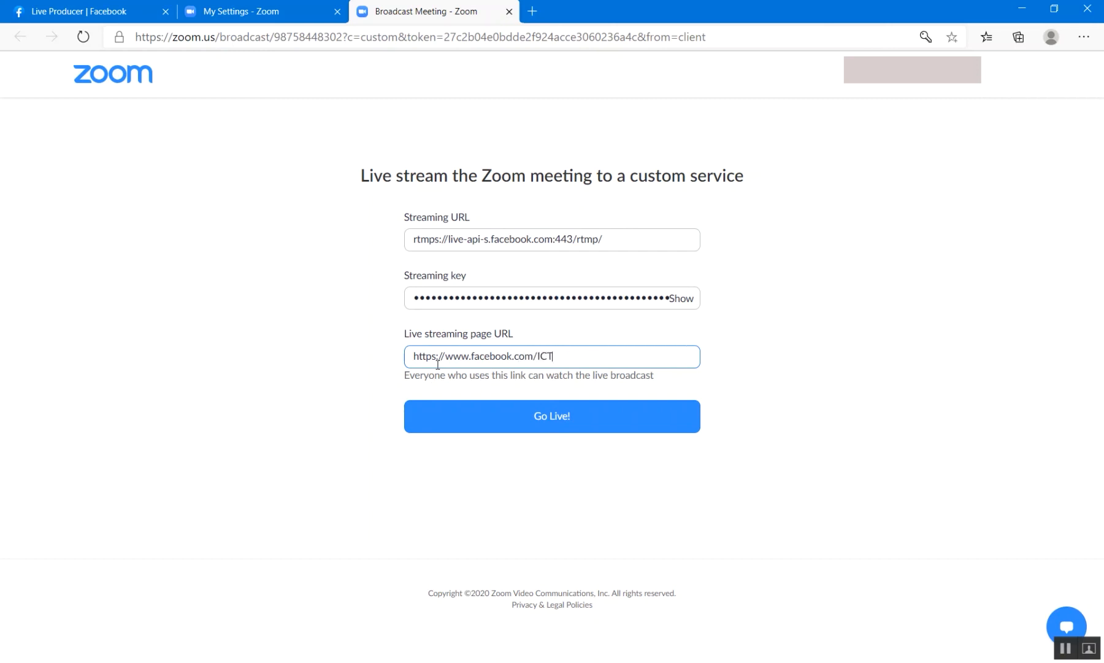
pyautogui.write('Nugget')
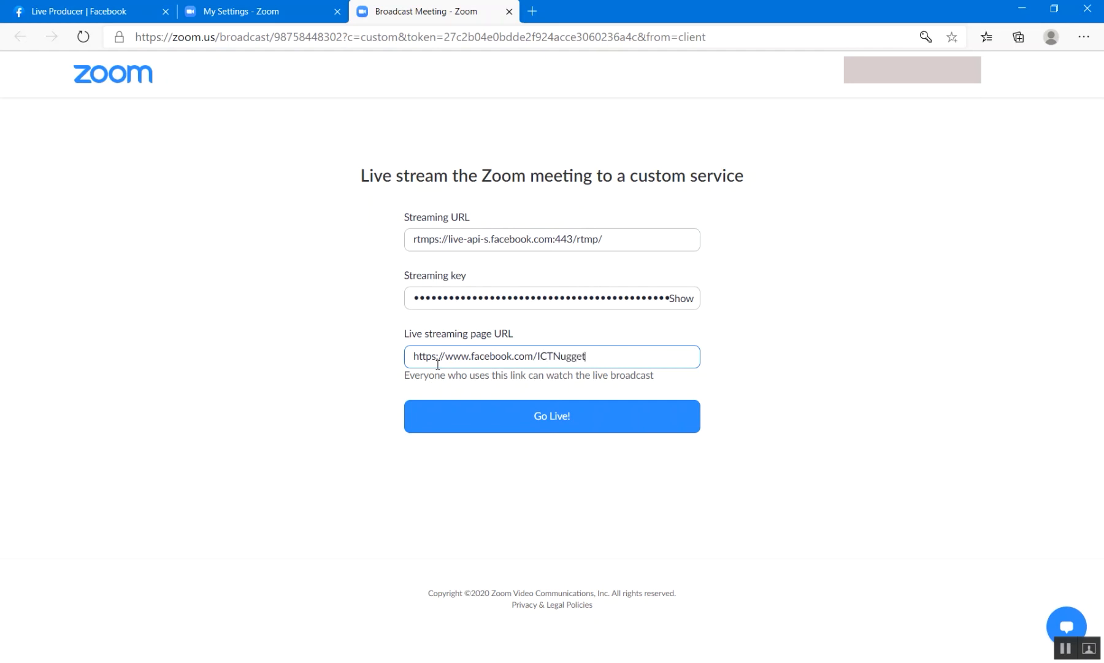
pyautogui.write('s')
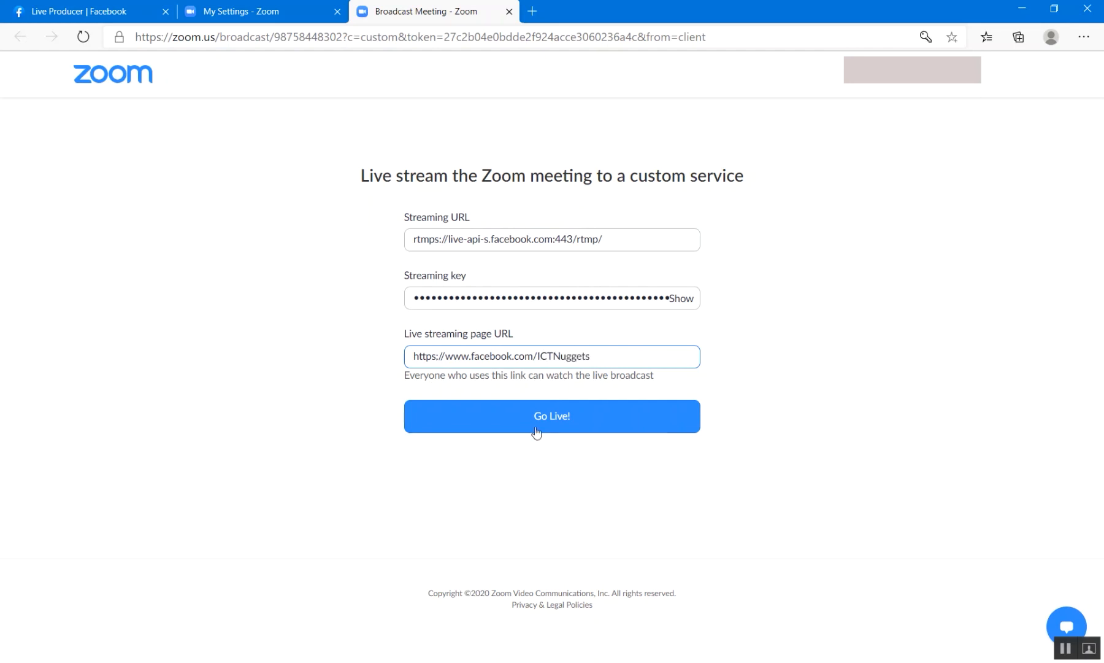
pyautogui.moveTo(558, 427)
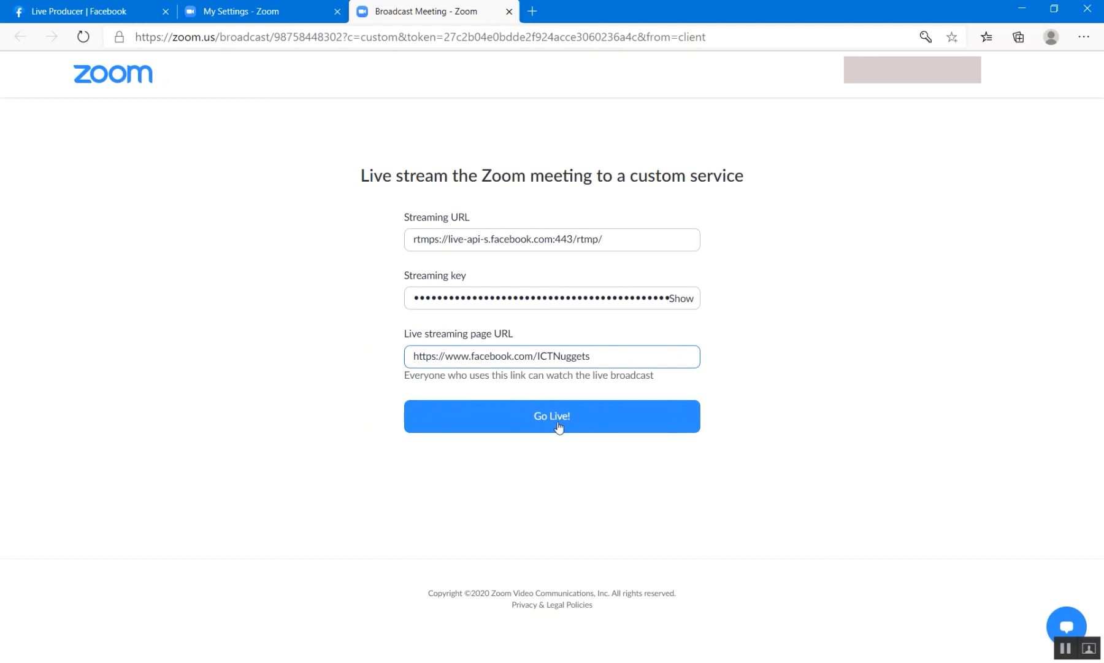
pyautogui.click(551, 416)
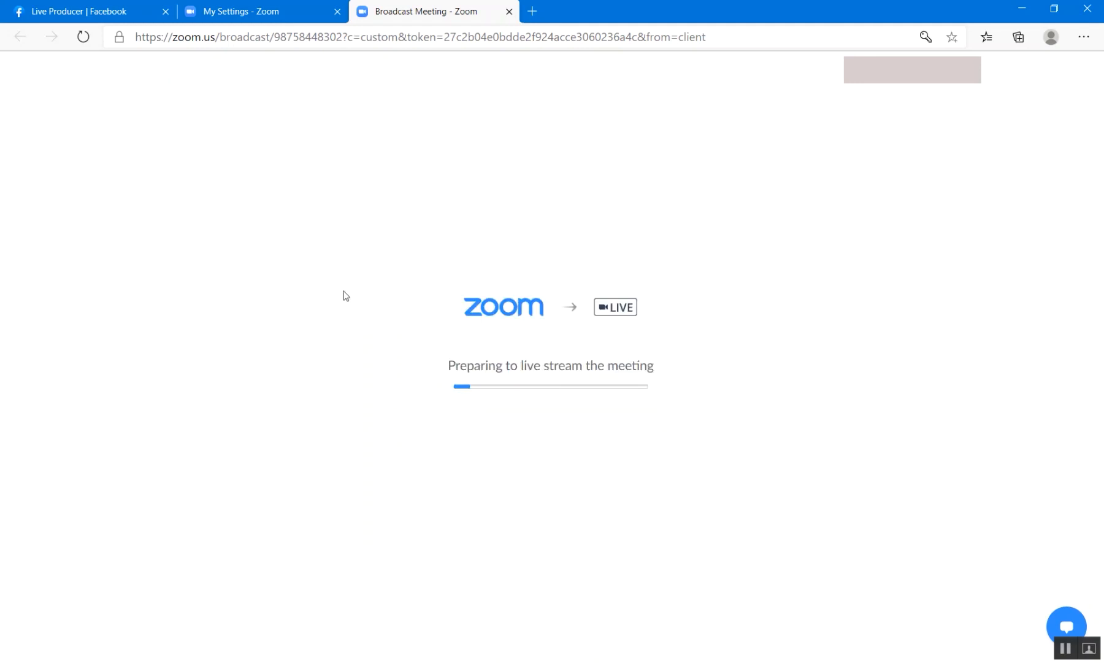
pyautogui.moveTo(296, 176)
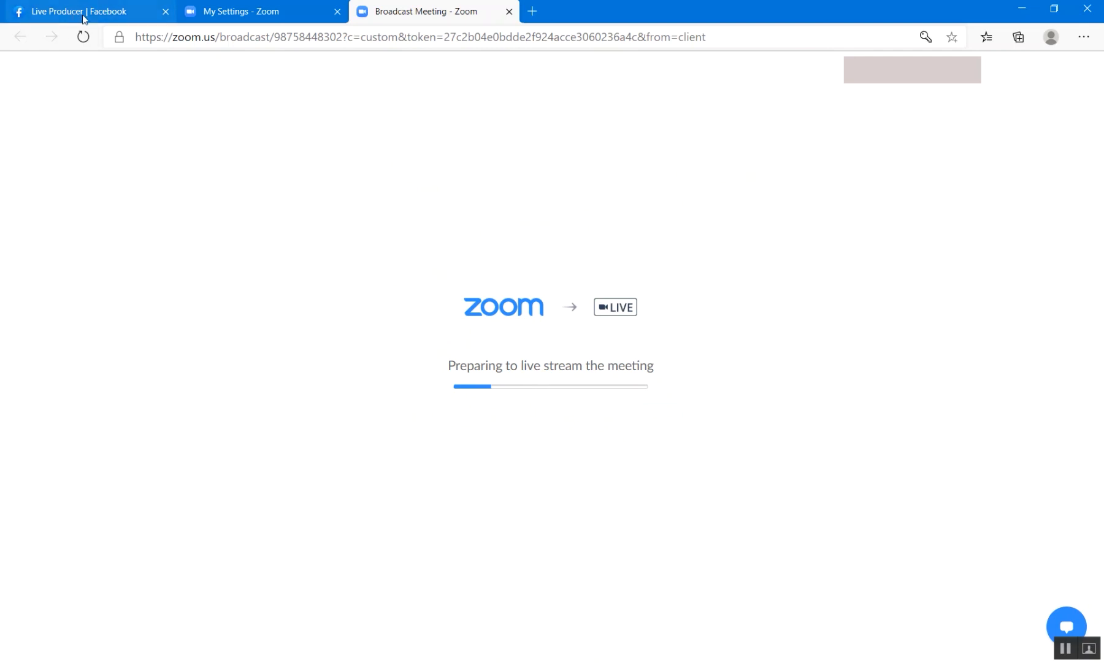
# Step: View the ICT Nuggets page in its own tab, then return to the Live Producer stream setup
pyautogui.click(81, 11)
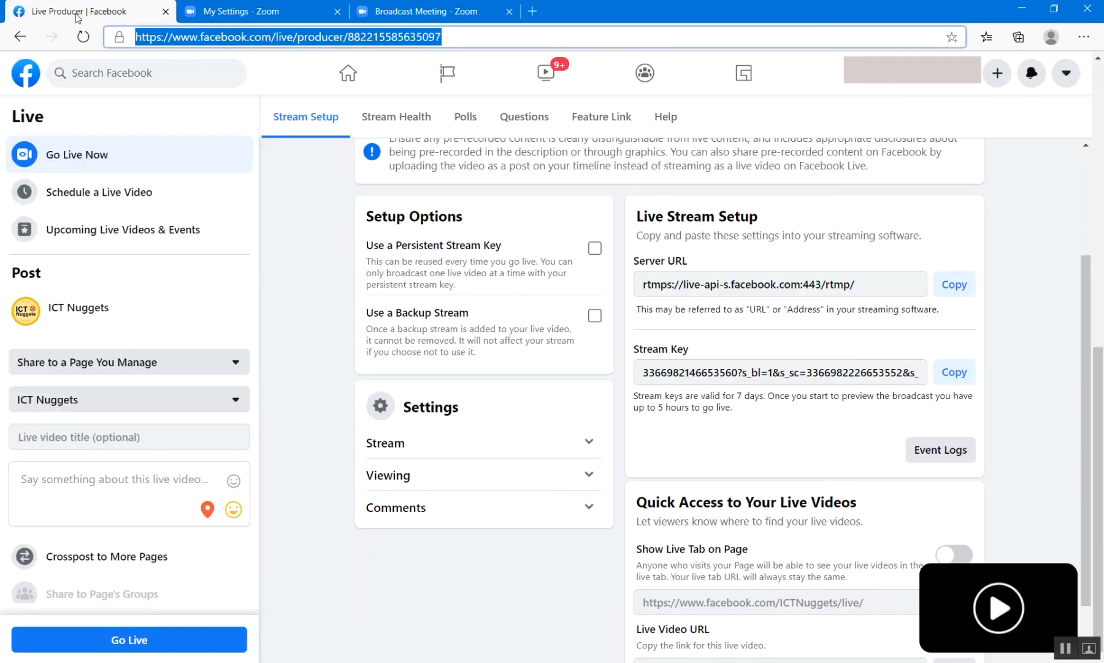
pyautogui.moveTo(316, 510)
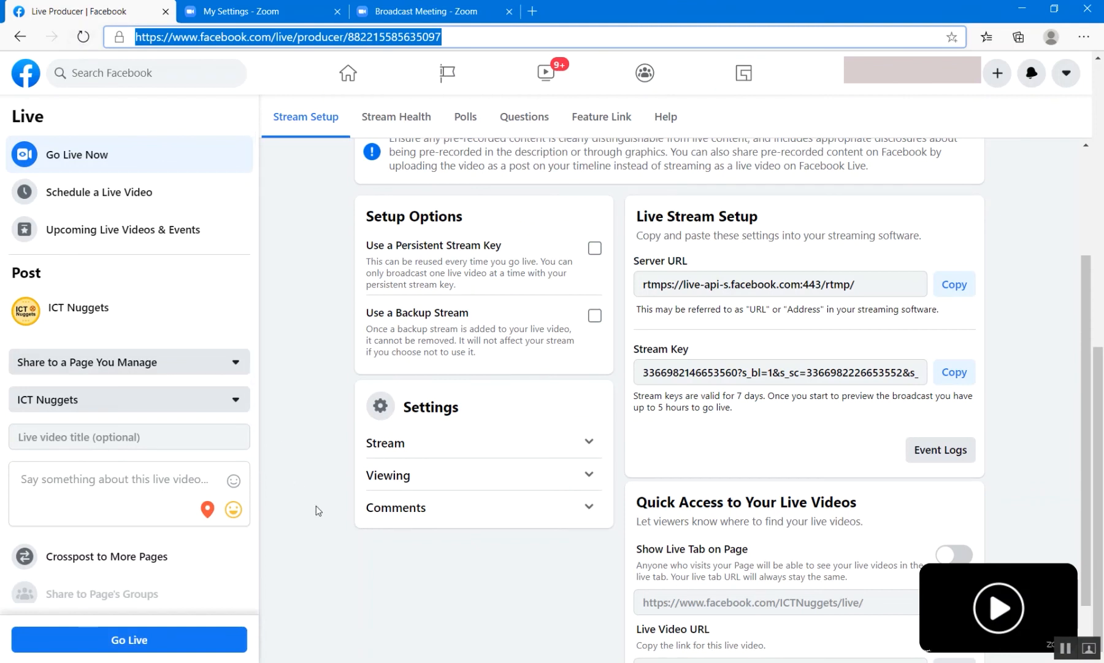
pyautogui.moveTo(1078, 470)
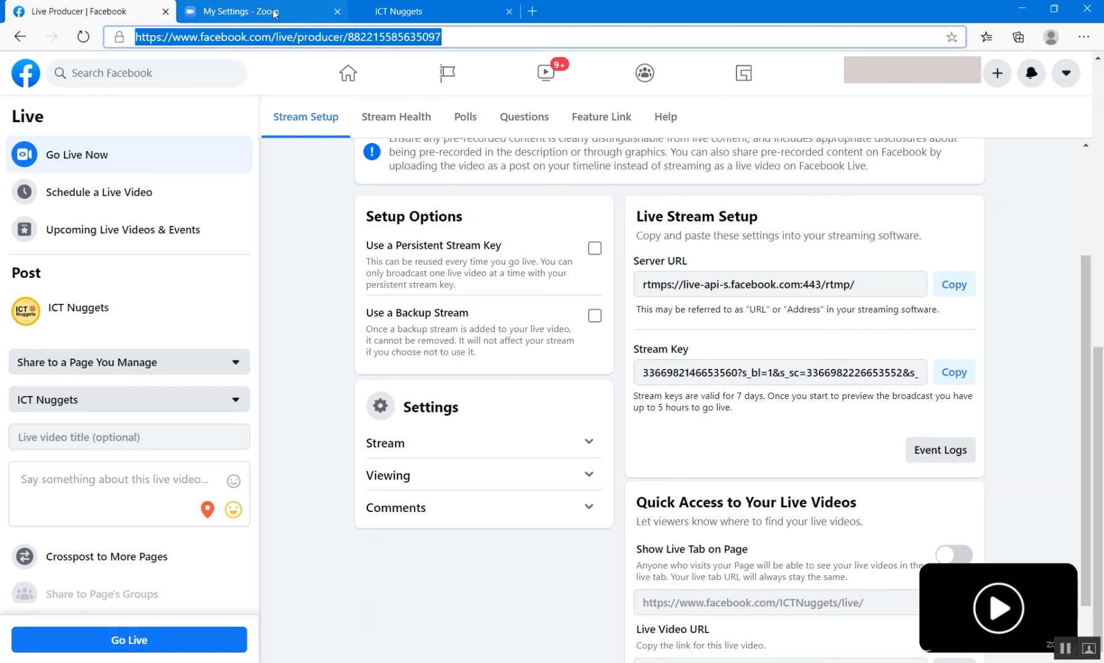
pyautogui.click(430, 11)
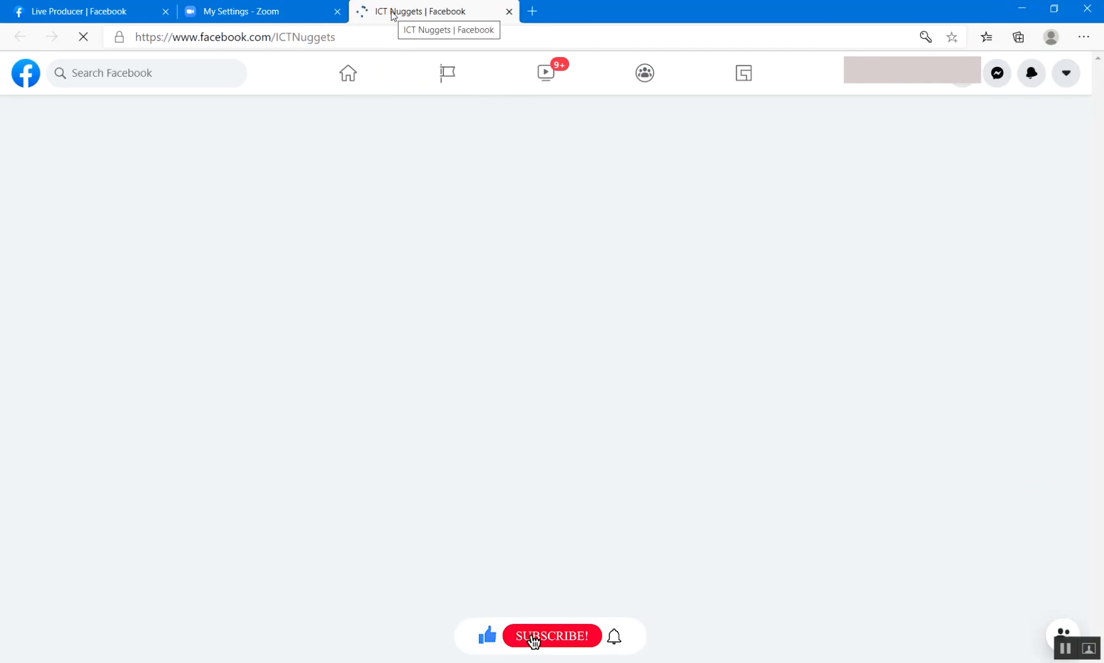
pyautogui.click(553, 635)
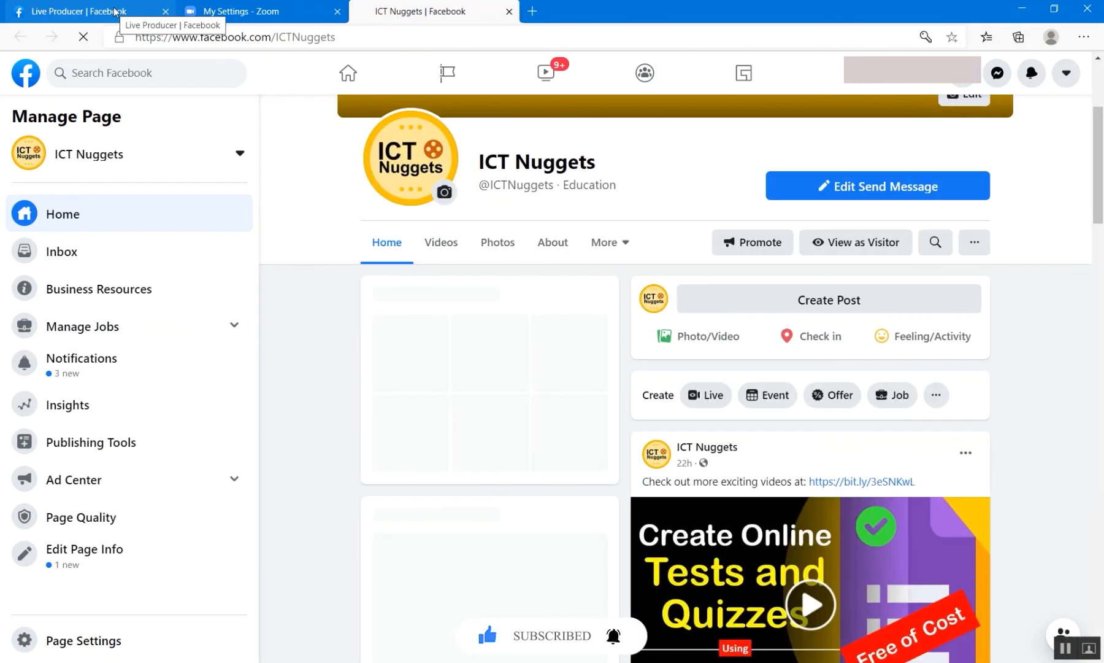
pyautogui.click(85, 11)
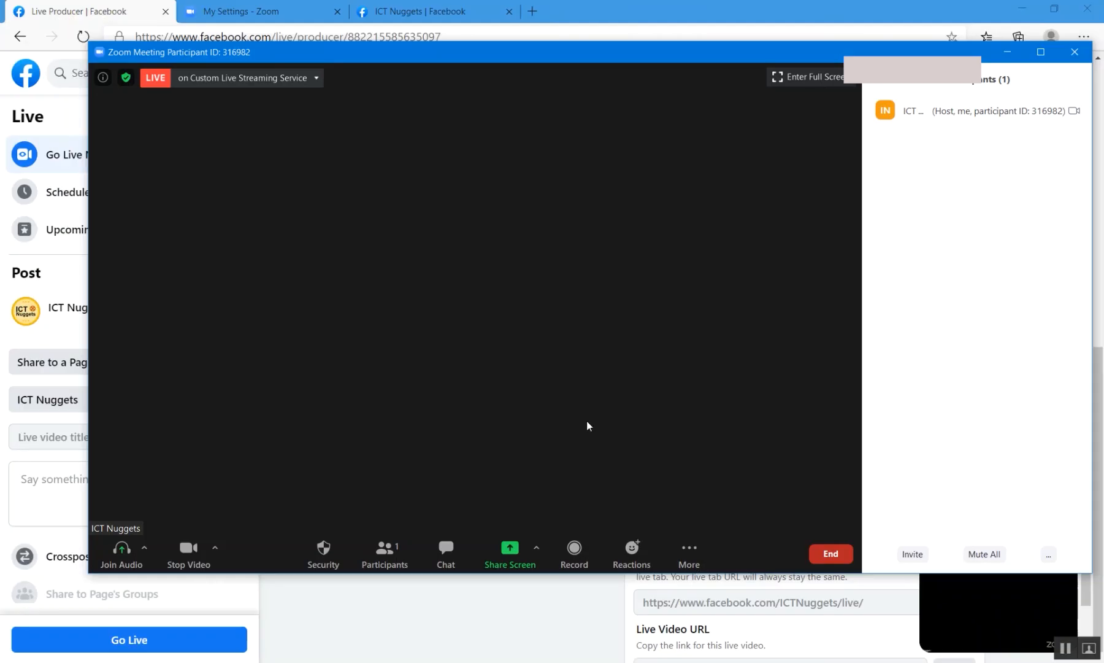
pyautogui.moveTo(172, 190)
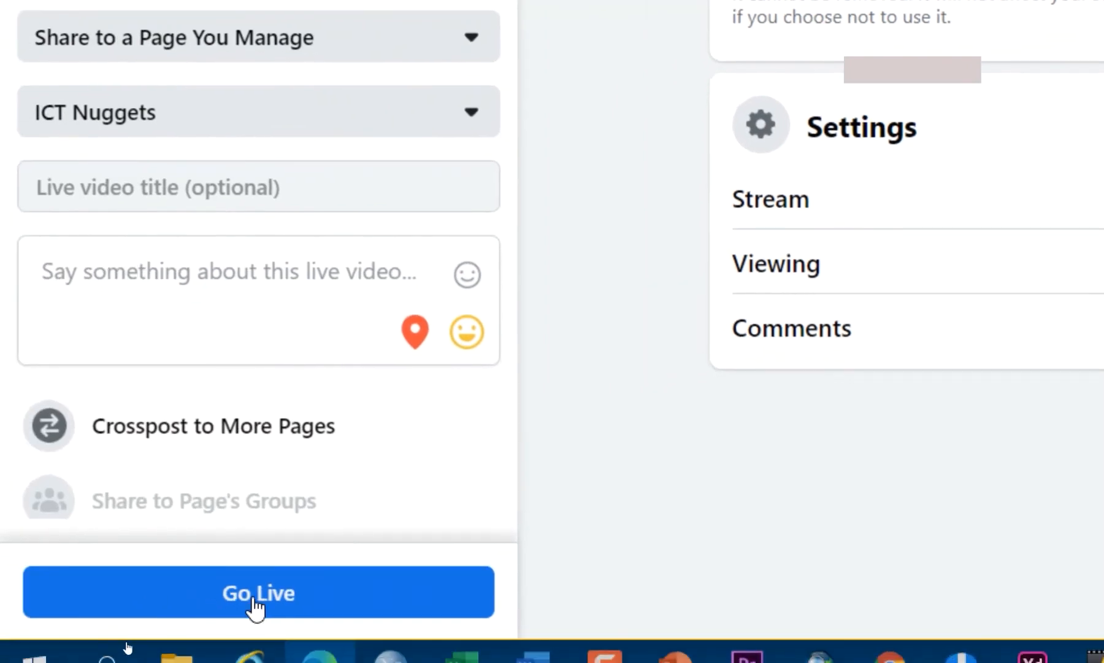
# Step: Publish the Live Producer stream to the ICT Nuggets page without adding a title
pyautogui.click(258, 592)
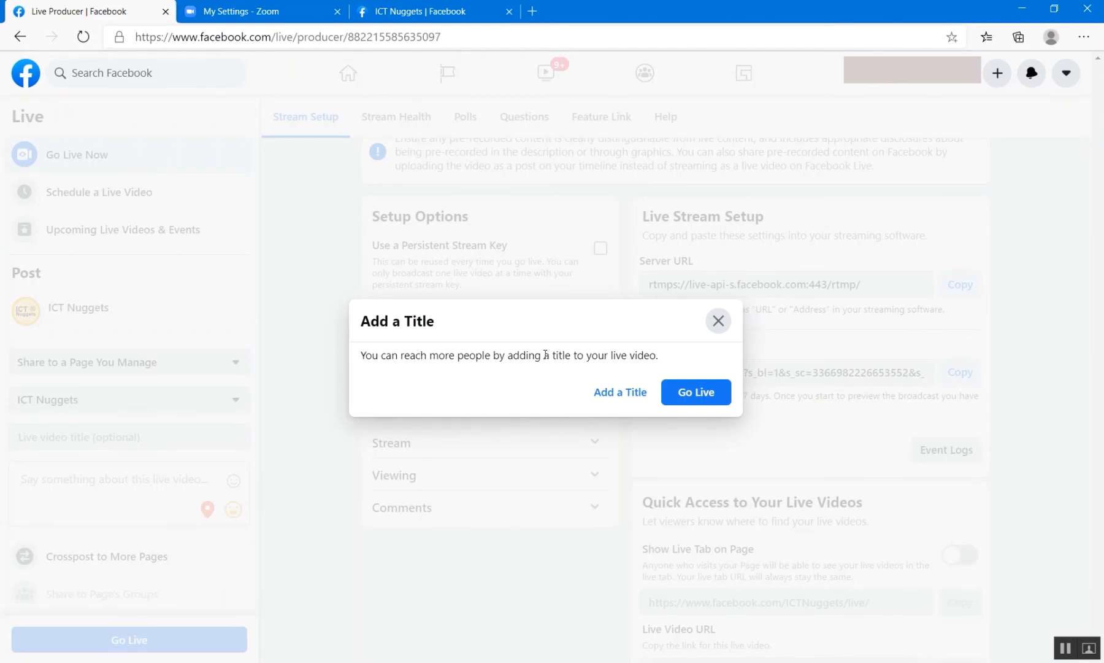
pyautogui.moveTo(564, 402)
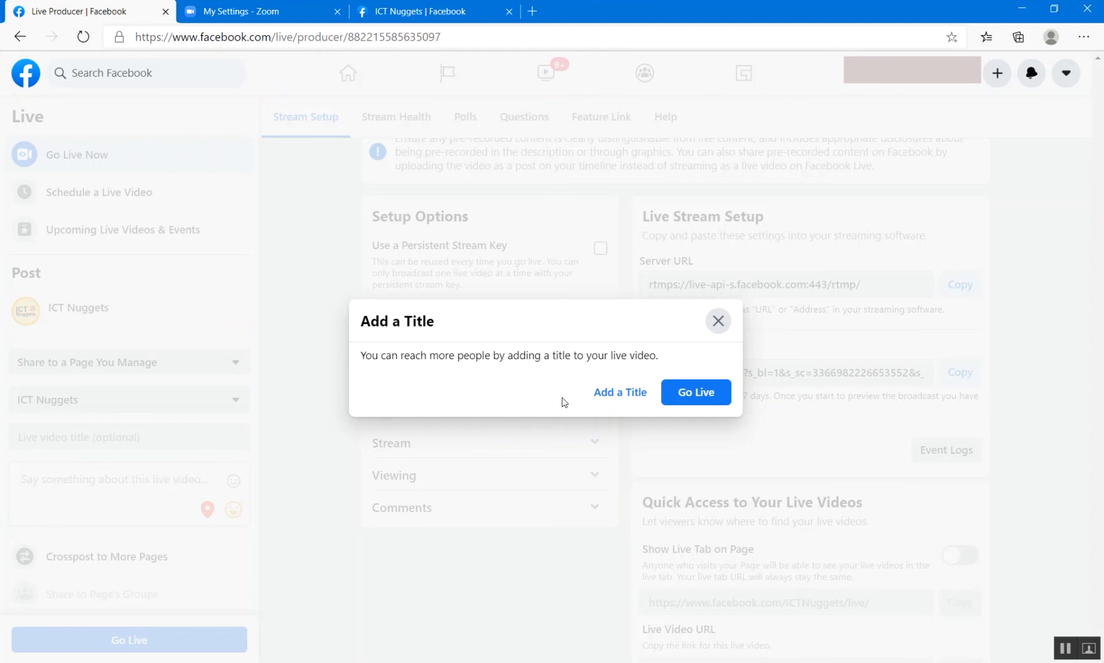
pyautogui.click(695, 392)
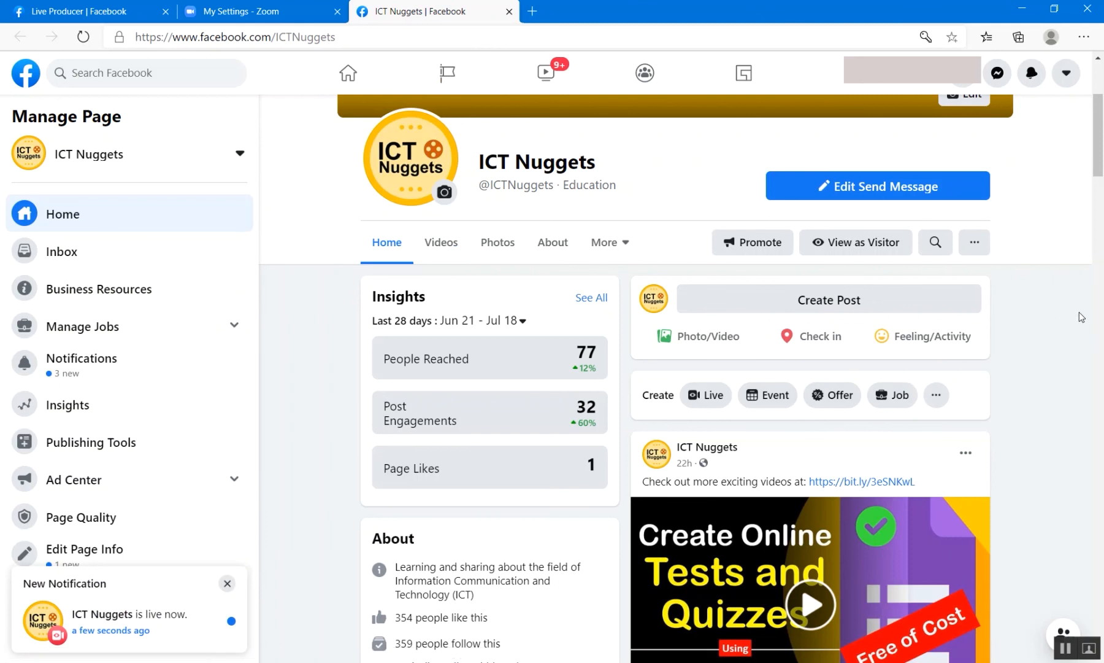
# Step: Reload the ICT Nuggets page feed and play the new live-now post showing the Zoom stream
pyautogui.scroll(-3)
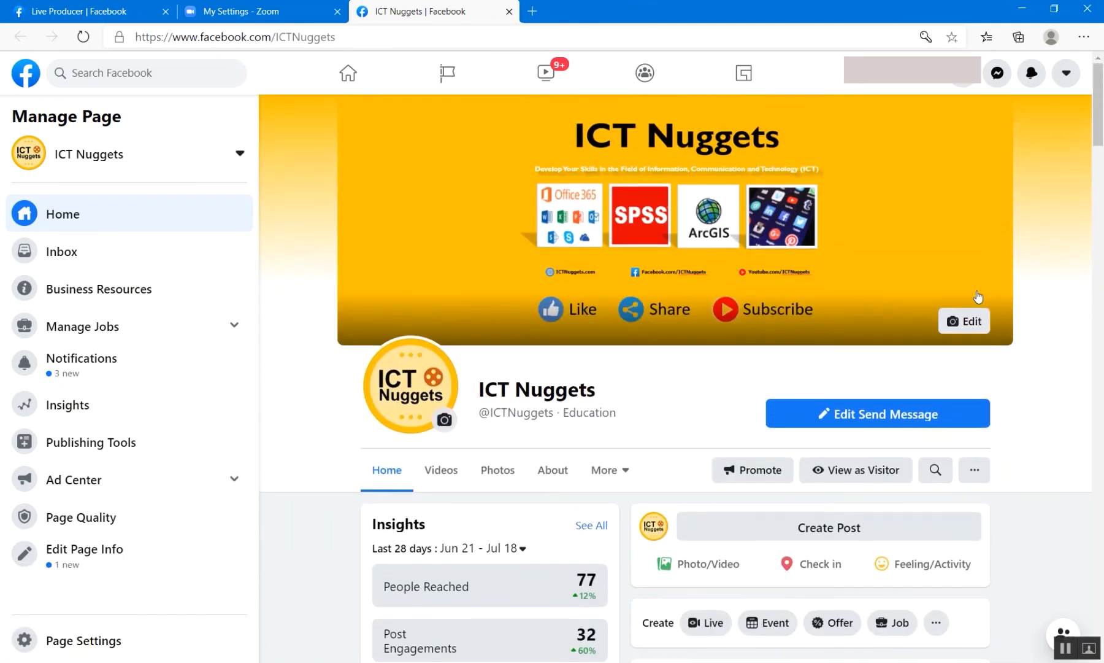
pyautogui.click(83, 37)
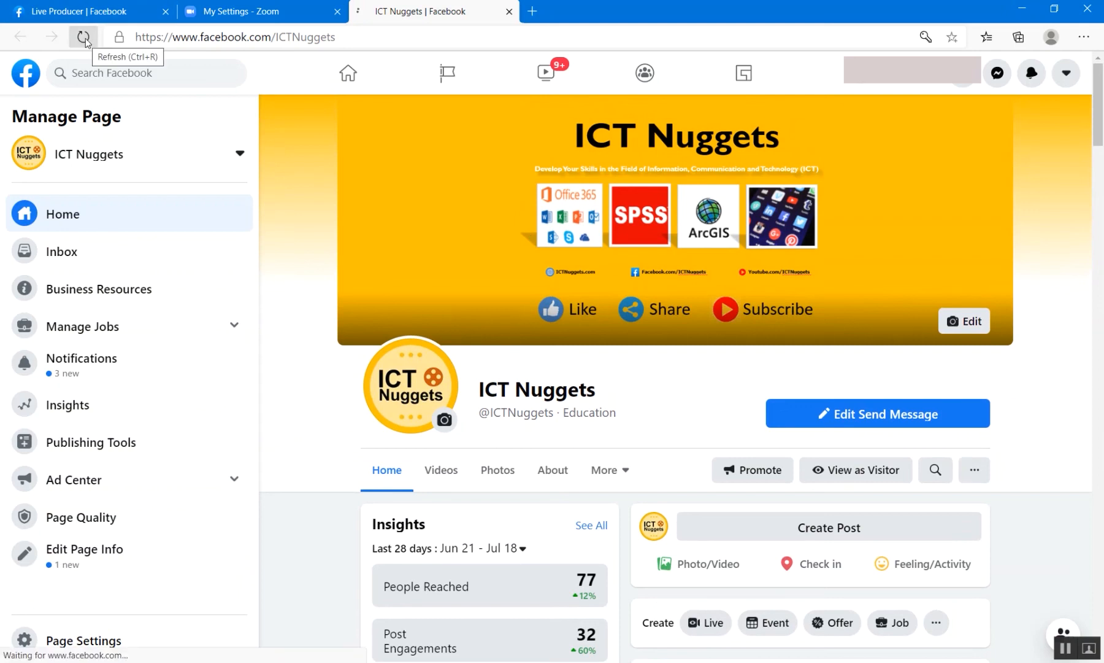
pyautogui.click(83, 37)
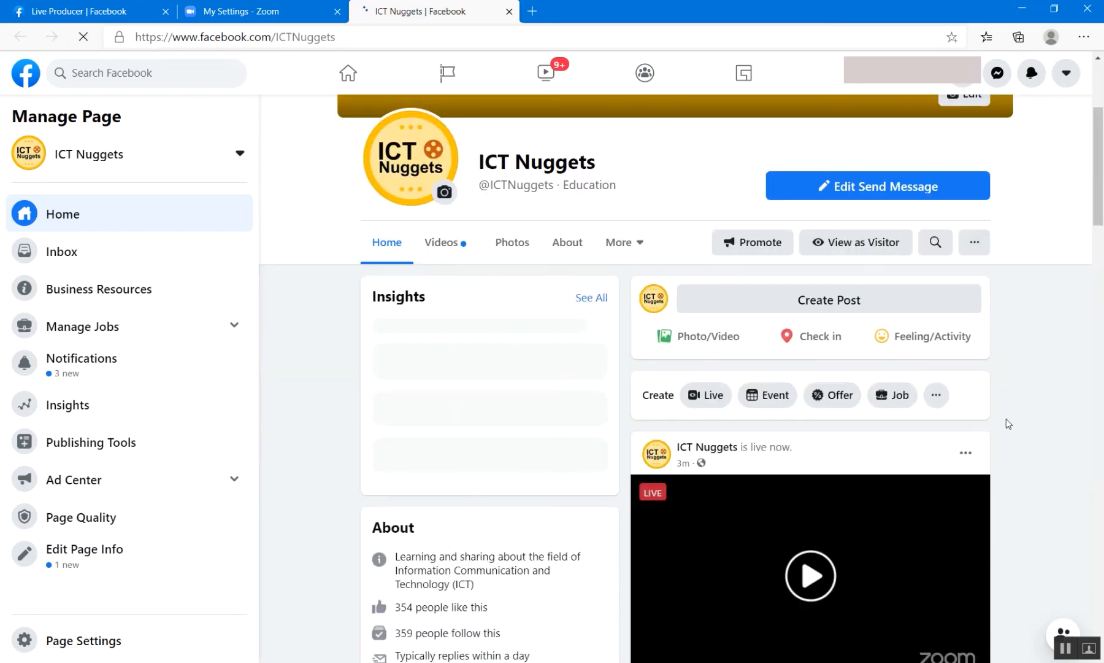
pyautogui.scroll(-3)
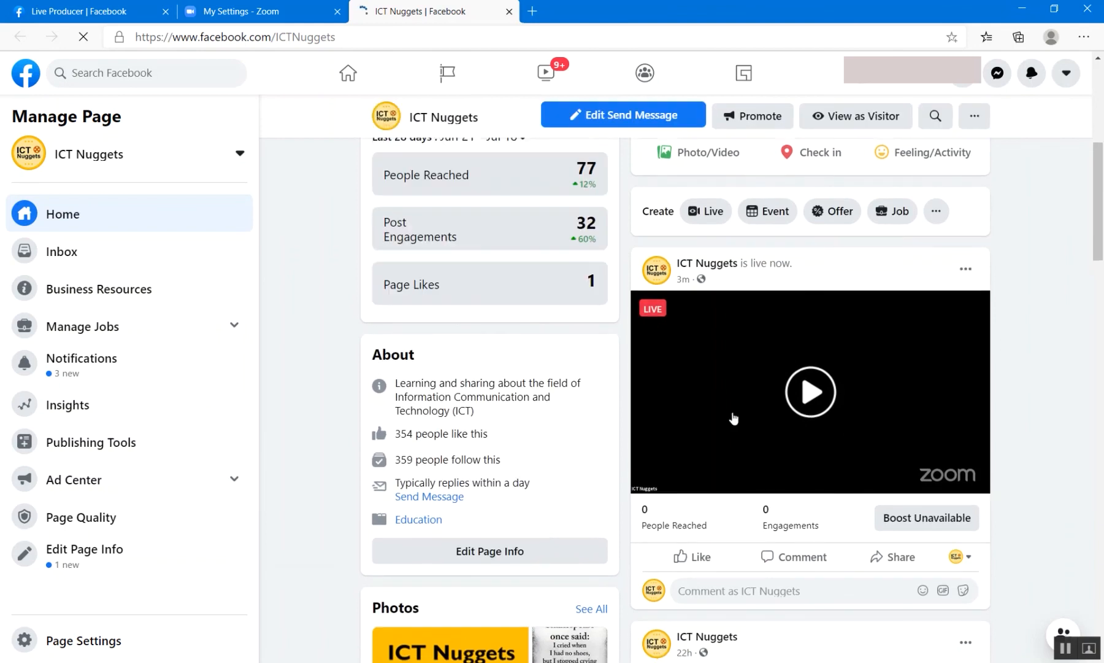
pyautogui.moveTo(808, 411)
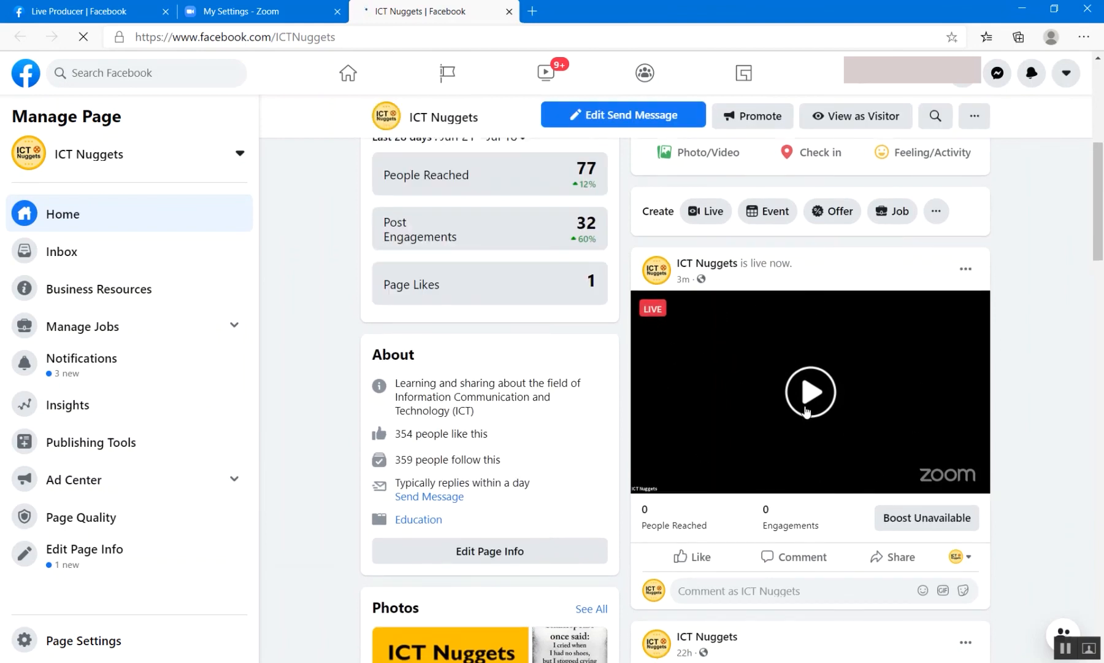
pyautogui.moveTo(934, 304)
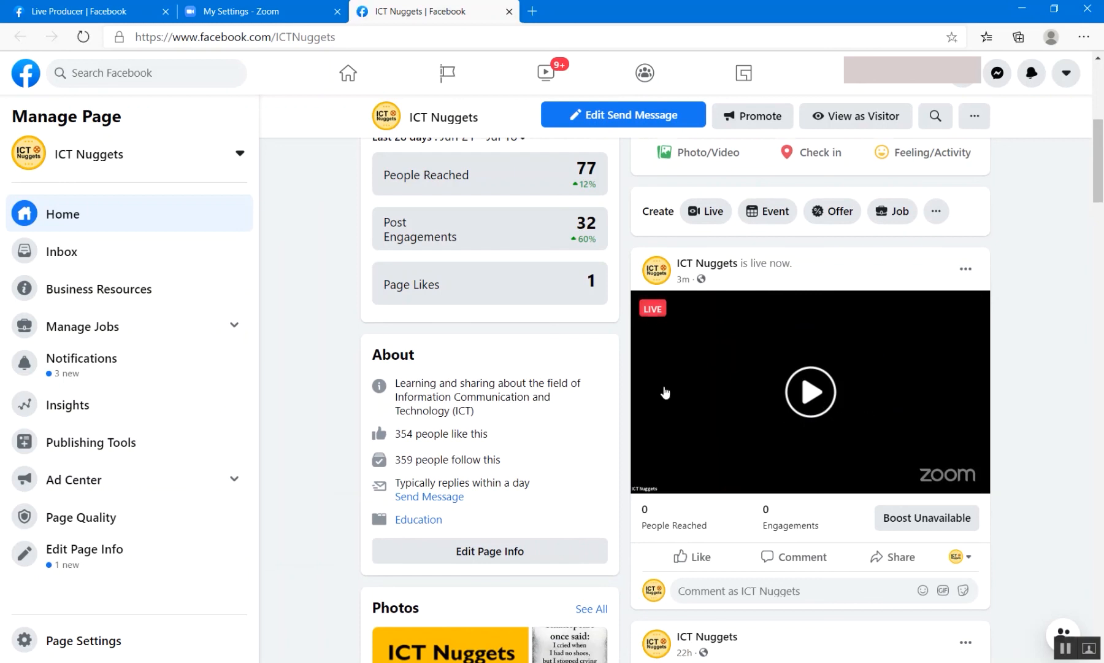
pyautogui.click(811, 392)
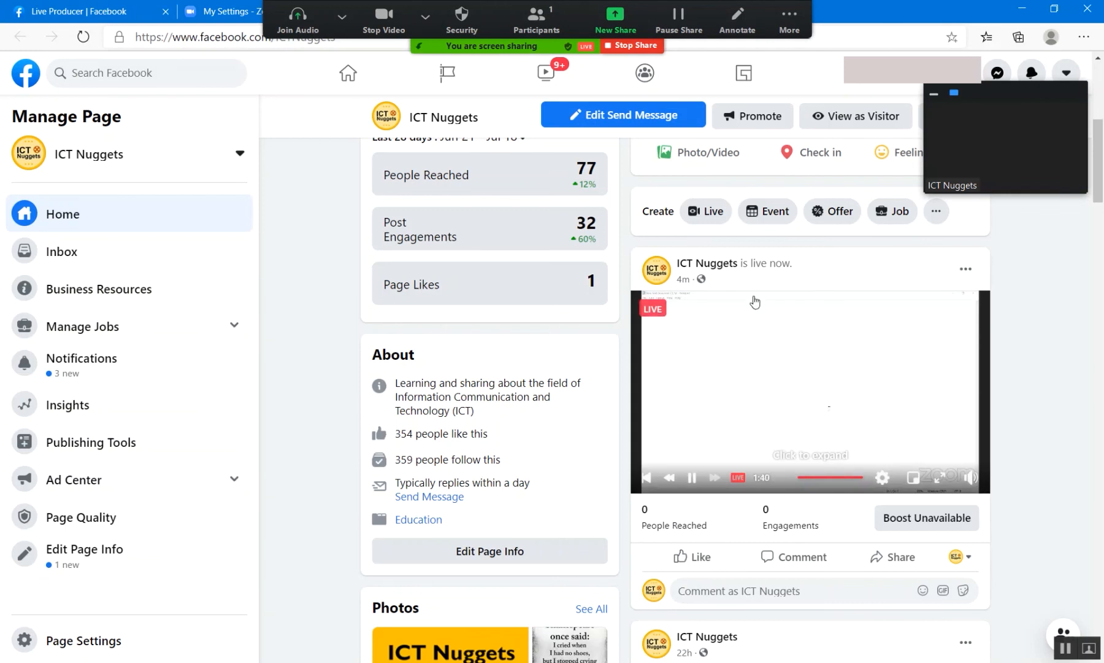
pyautogui.moveTo(888, 415)
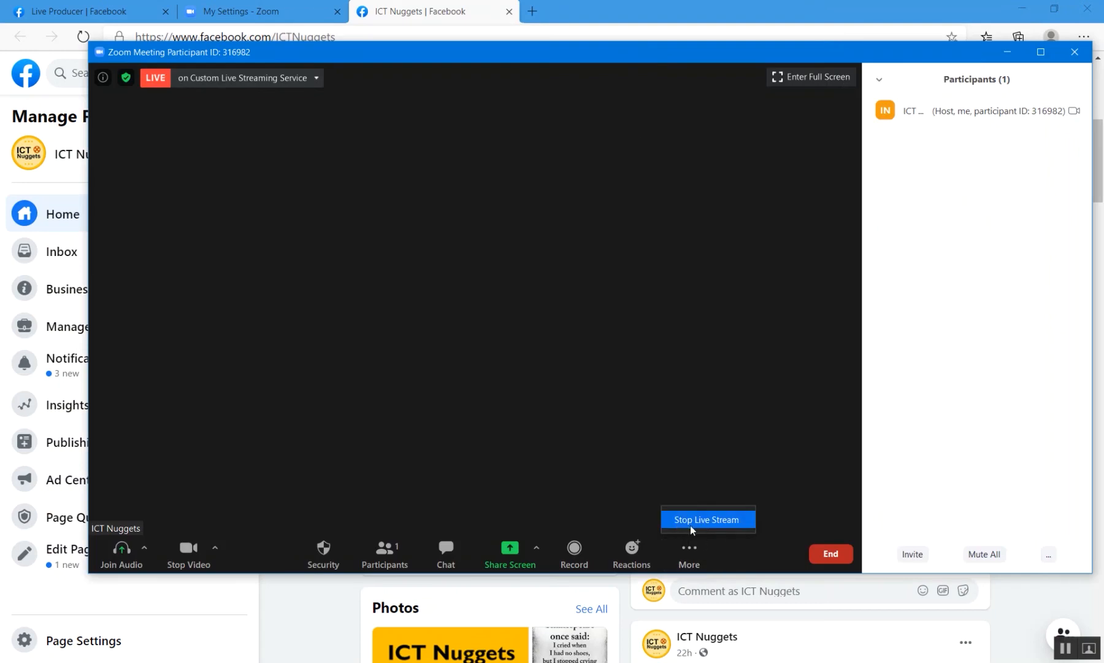
# Step: Stop the meeting's live stream from More, then view the streaming destinations list again
pyautogui.click(707, 519)
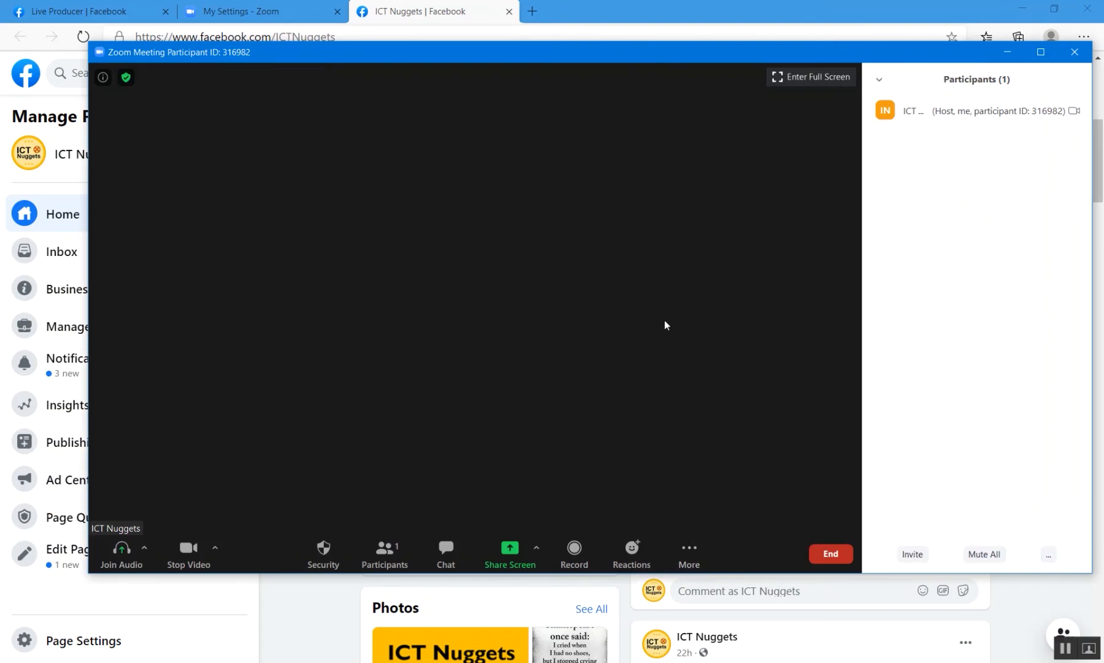
pyautogui.moveTo(576, 392)
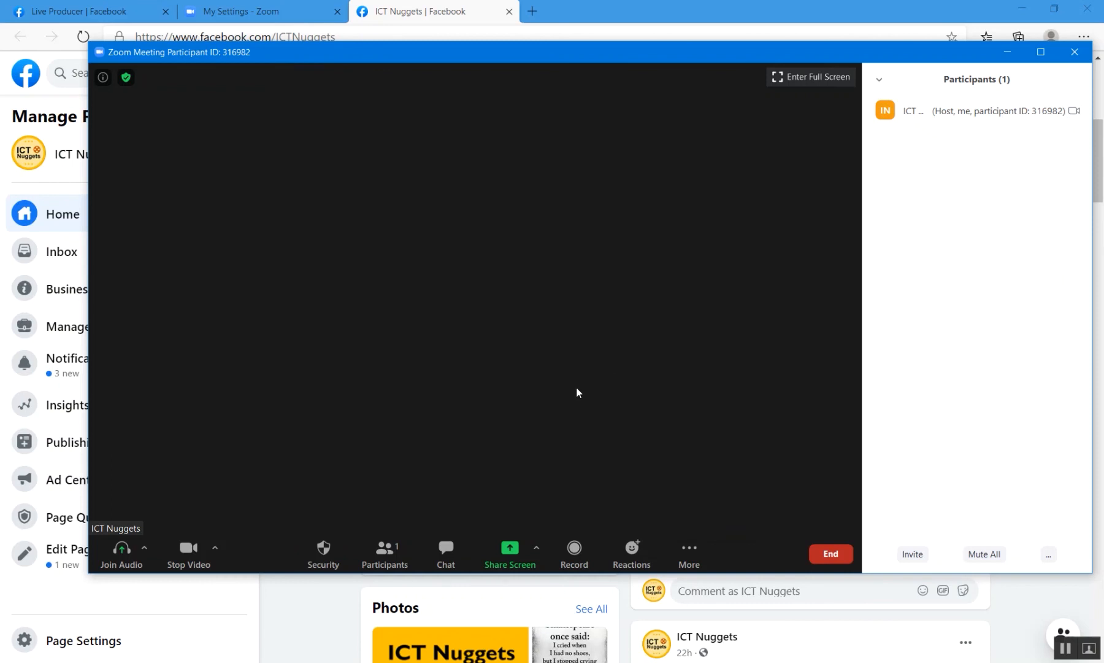
pyautogui.click(536, 547)
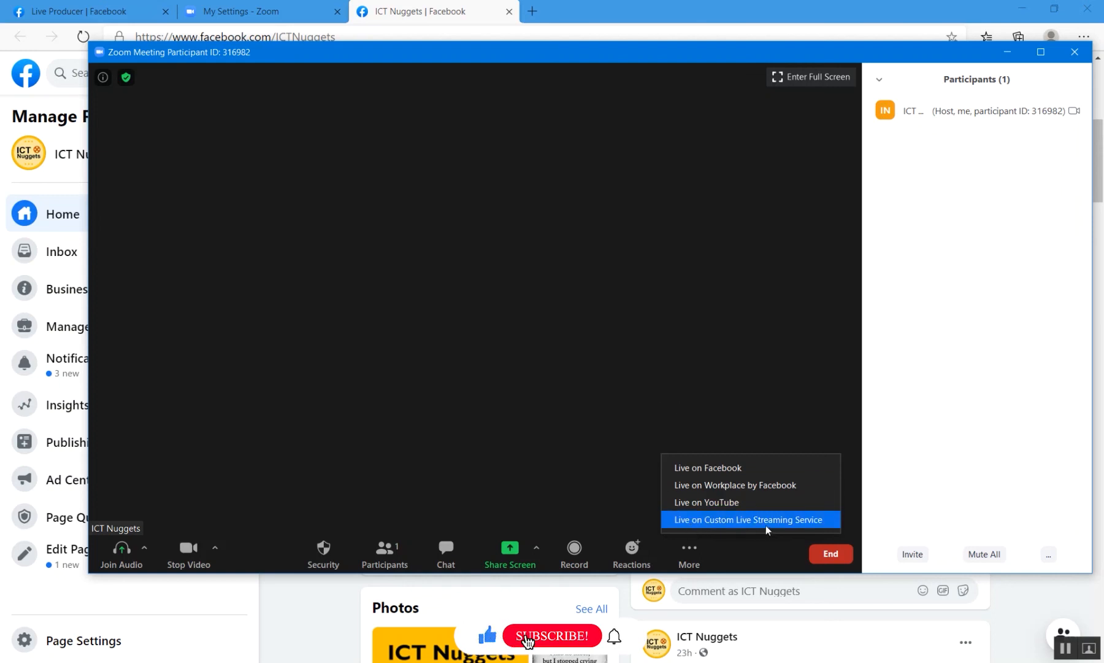
pyautogui.click(552, 634)
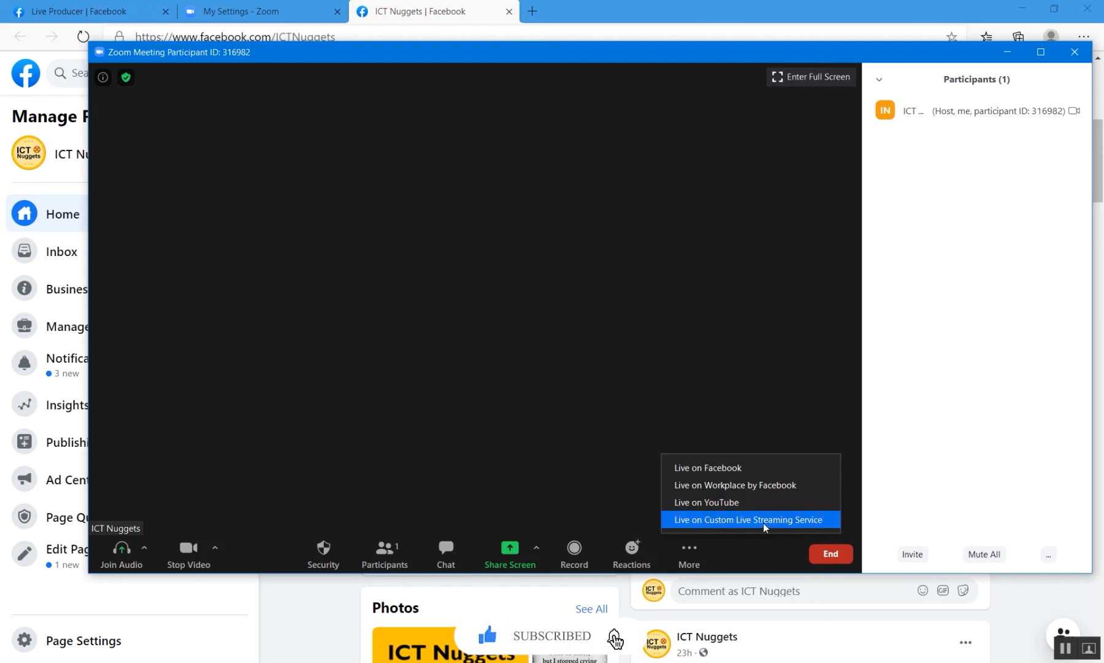